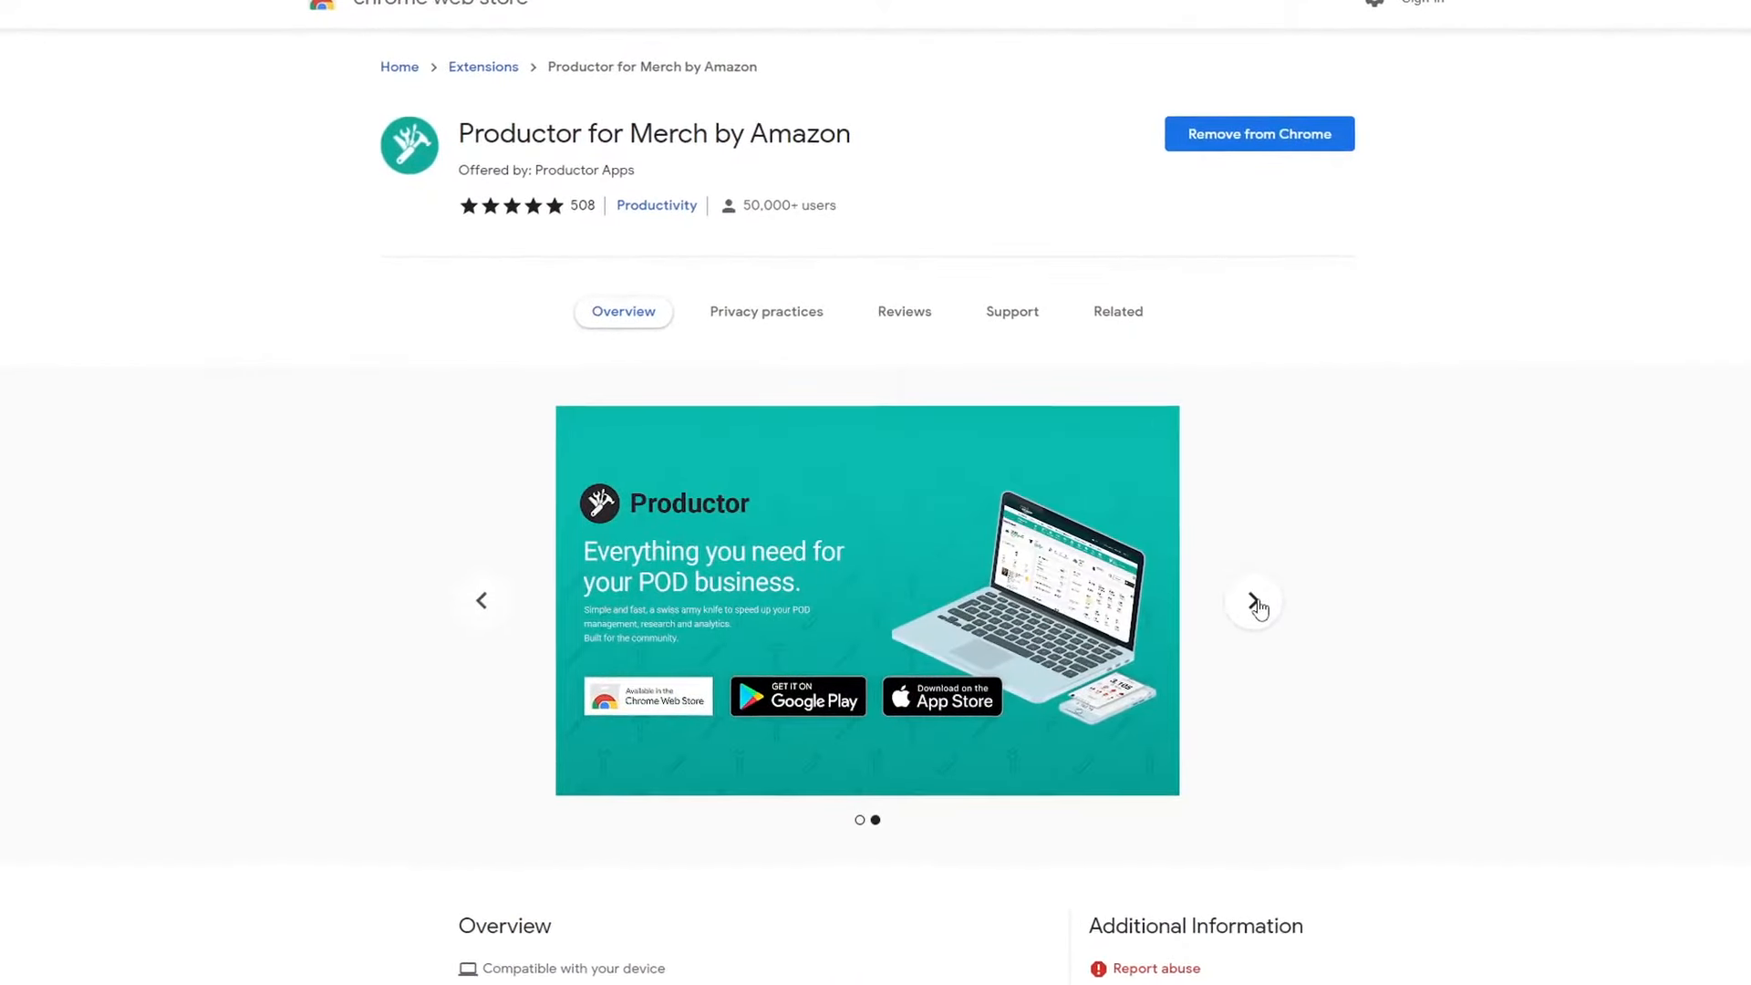
- Return to the Merch by Amazon new design's product details showing the banned-word warning
scroll("down", 3)
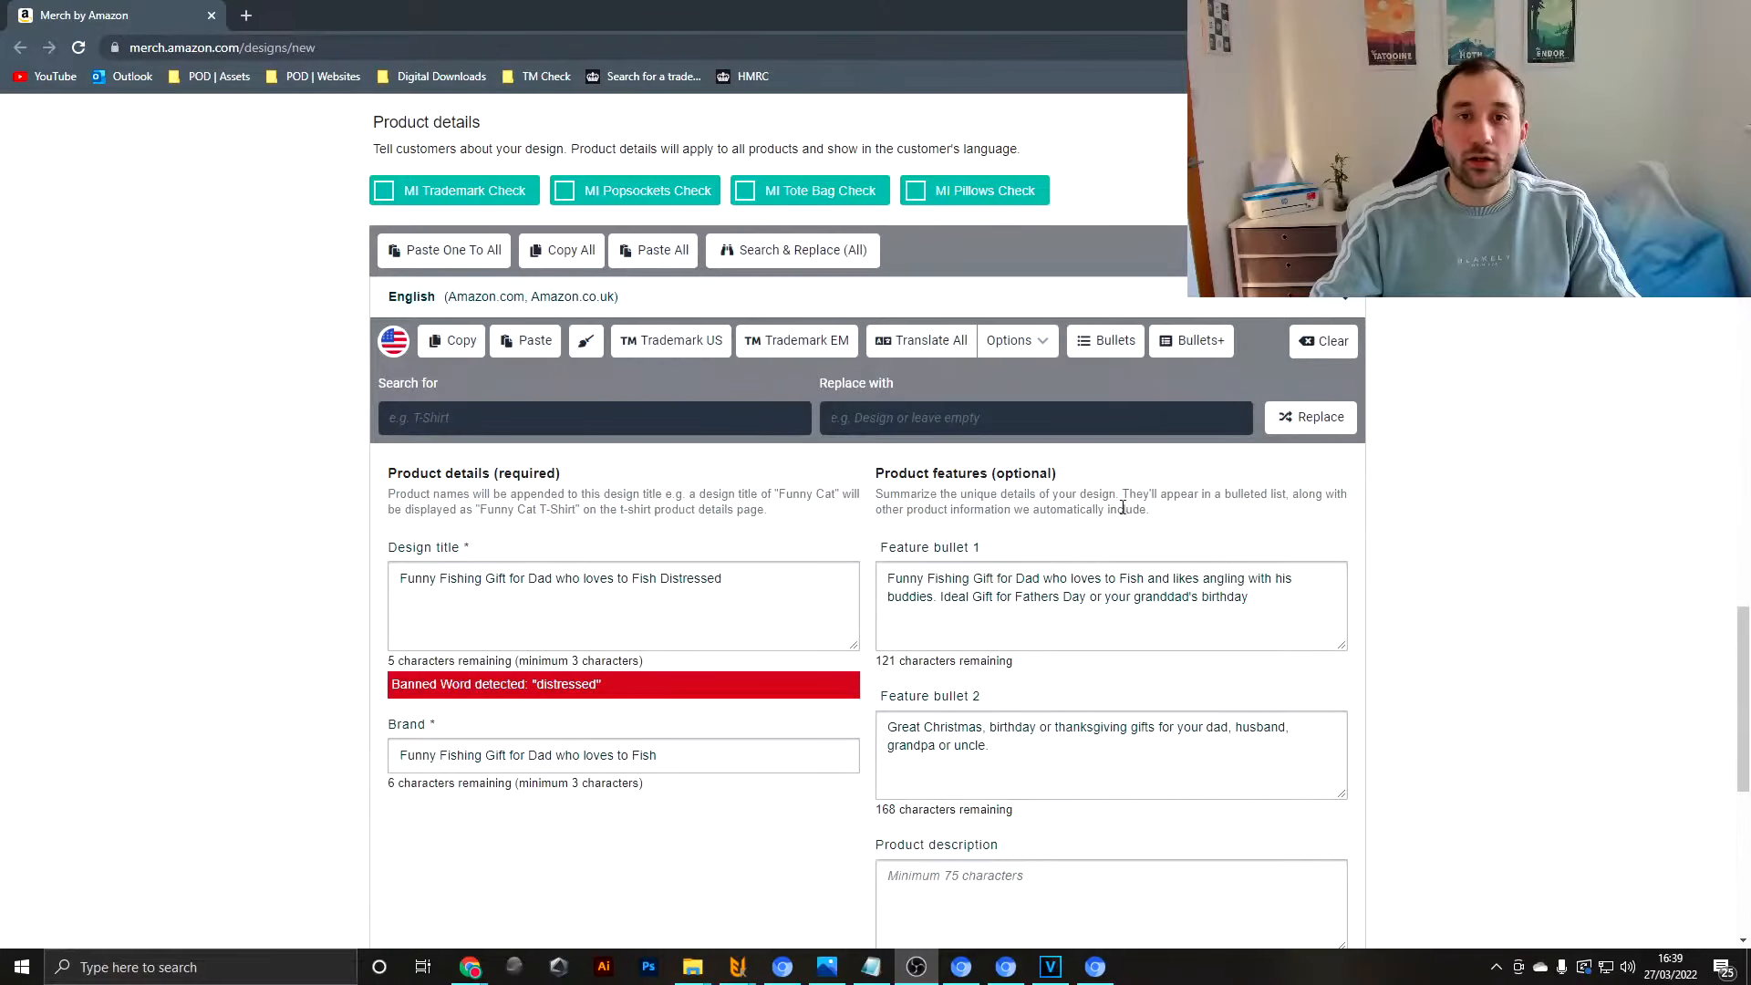
mouse_move(836, 548)
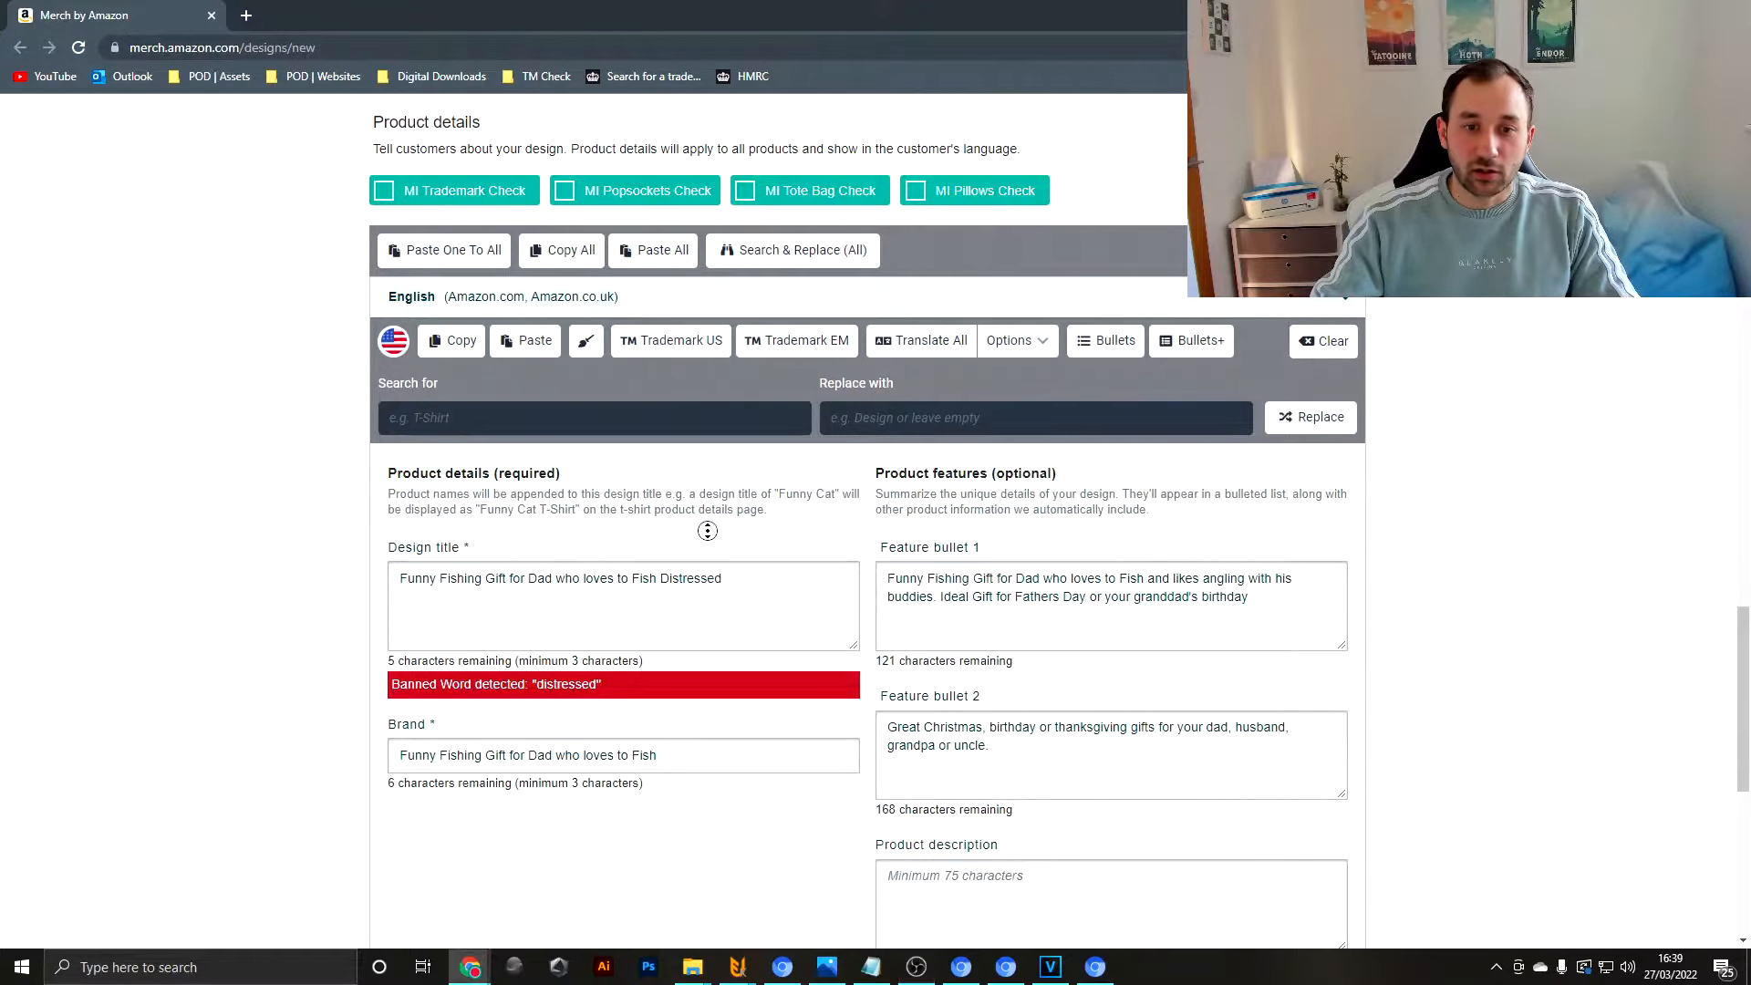
- Remove 'Distressed' from the title and 'Ideal' from bullet 1, then rerun the Trademark US check
scroll("down", 3)
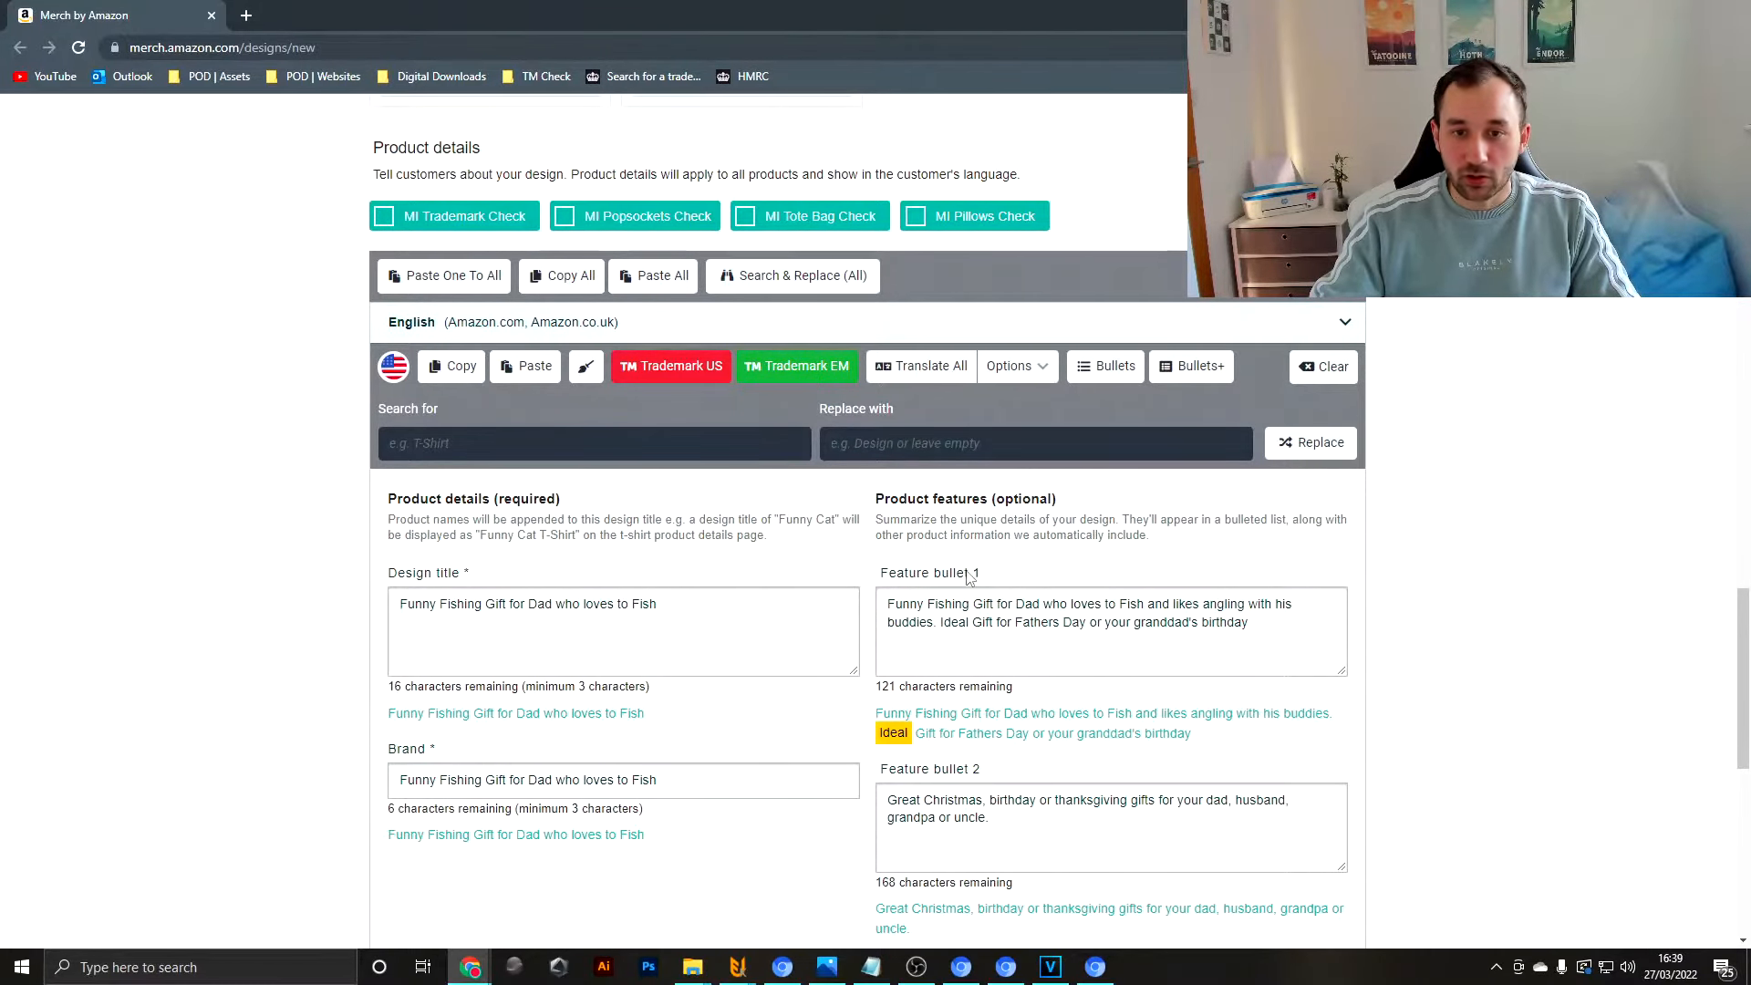
scroll("down", 3)
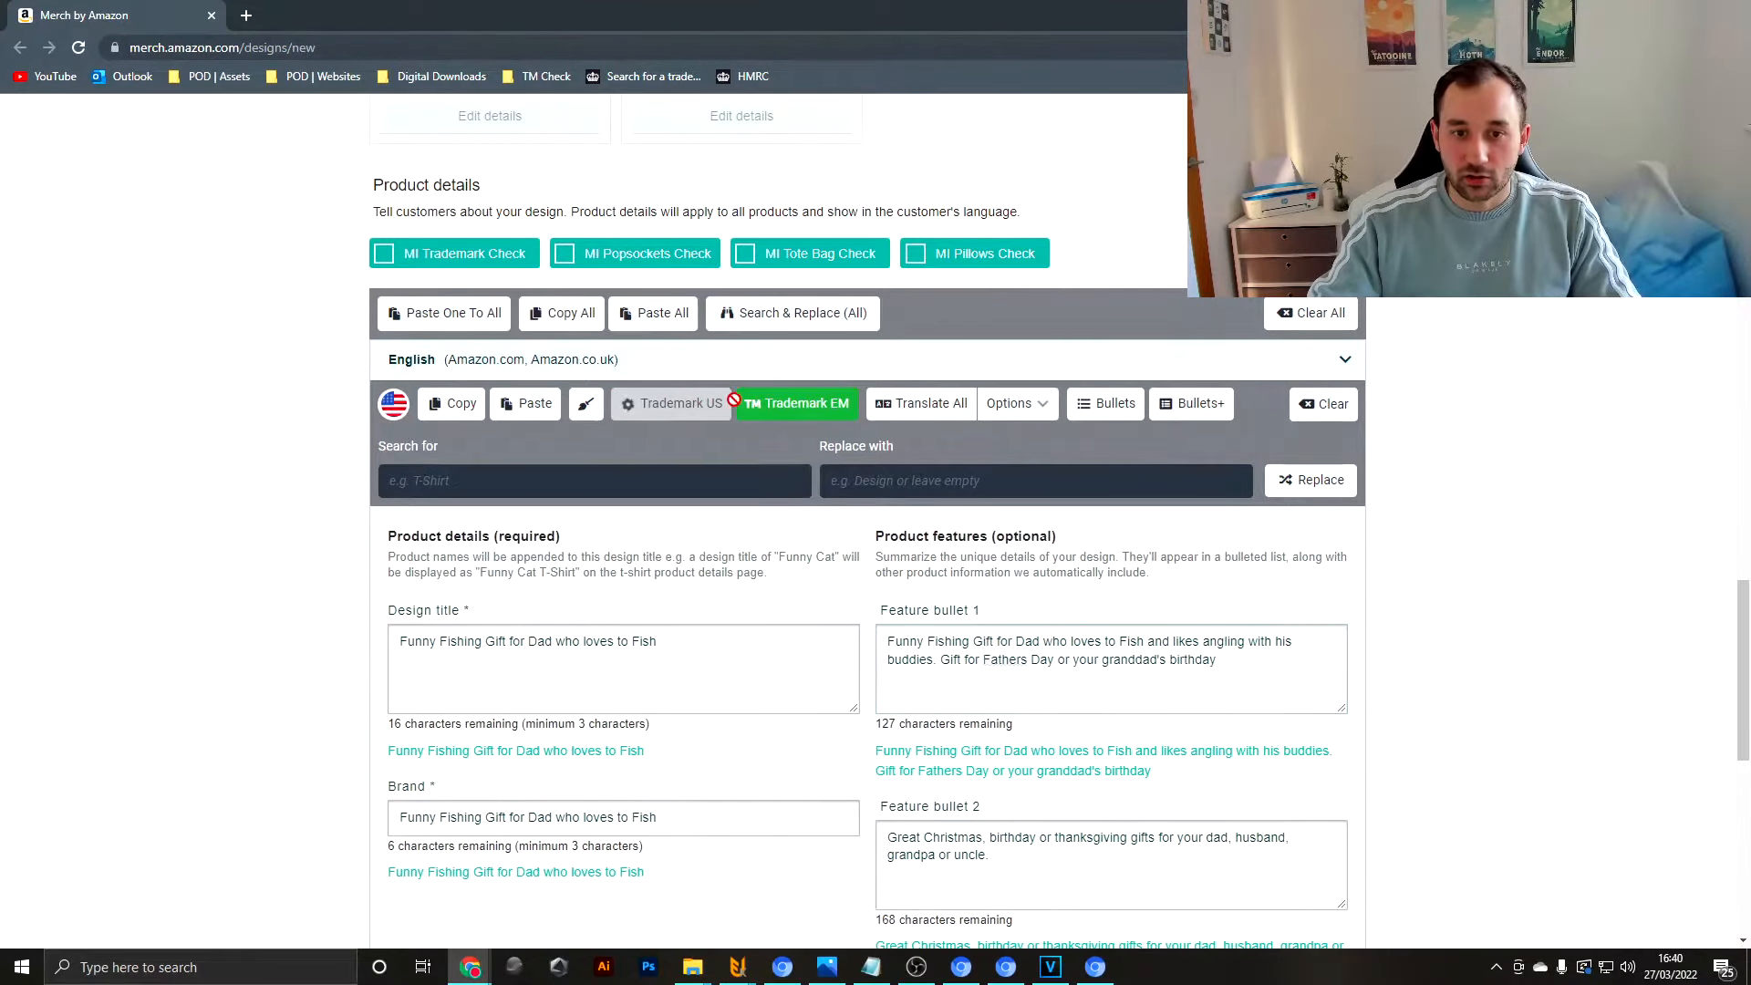
left_click(672, 403)
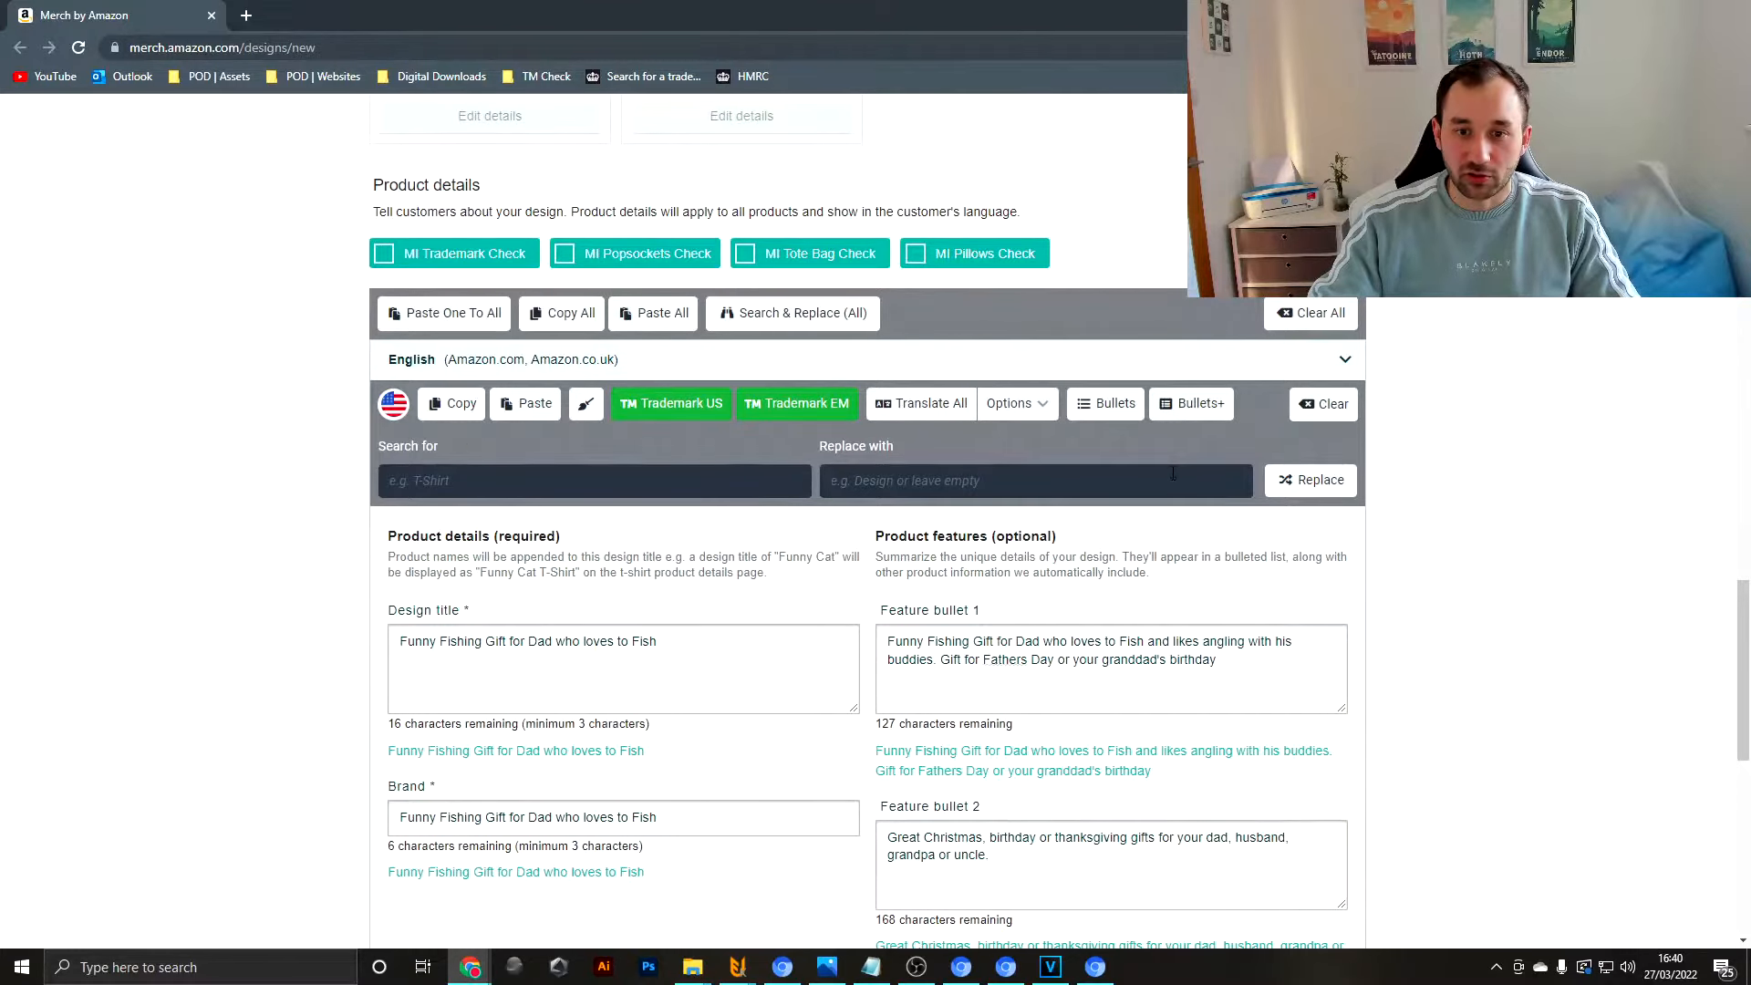
- Run the MI Trademark Check and view the flagged Fish trademark's serial and live status
left_click(383, 252)
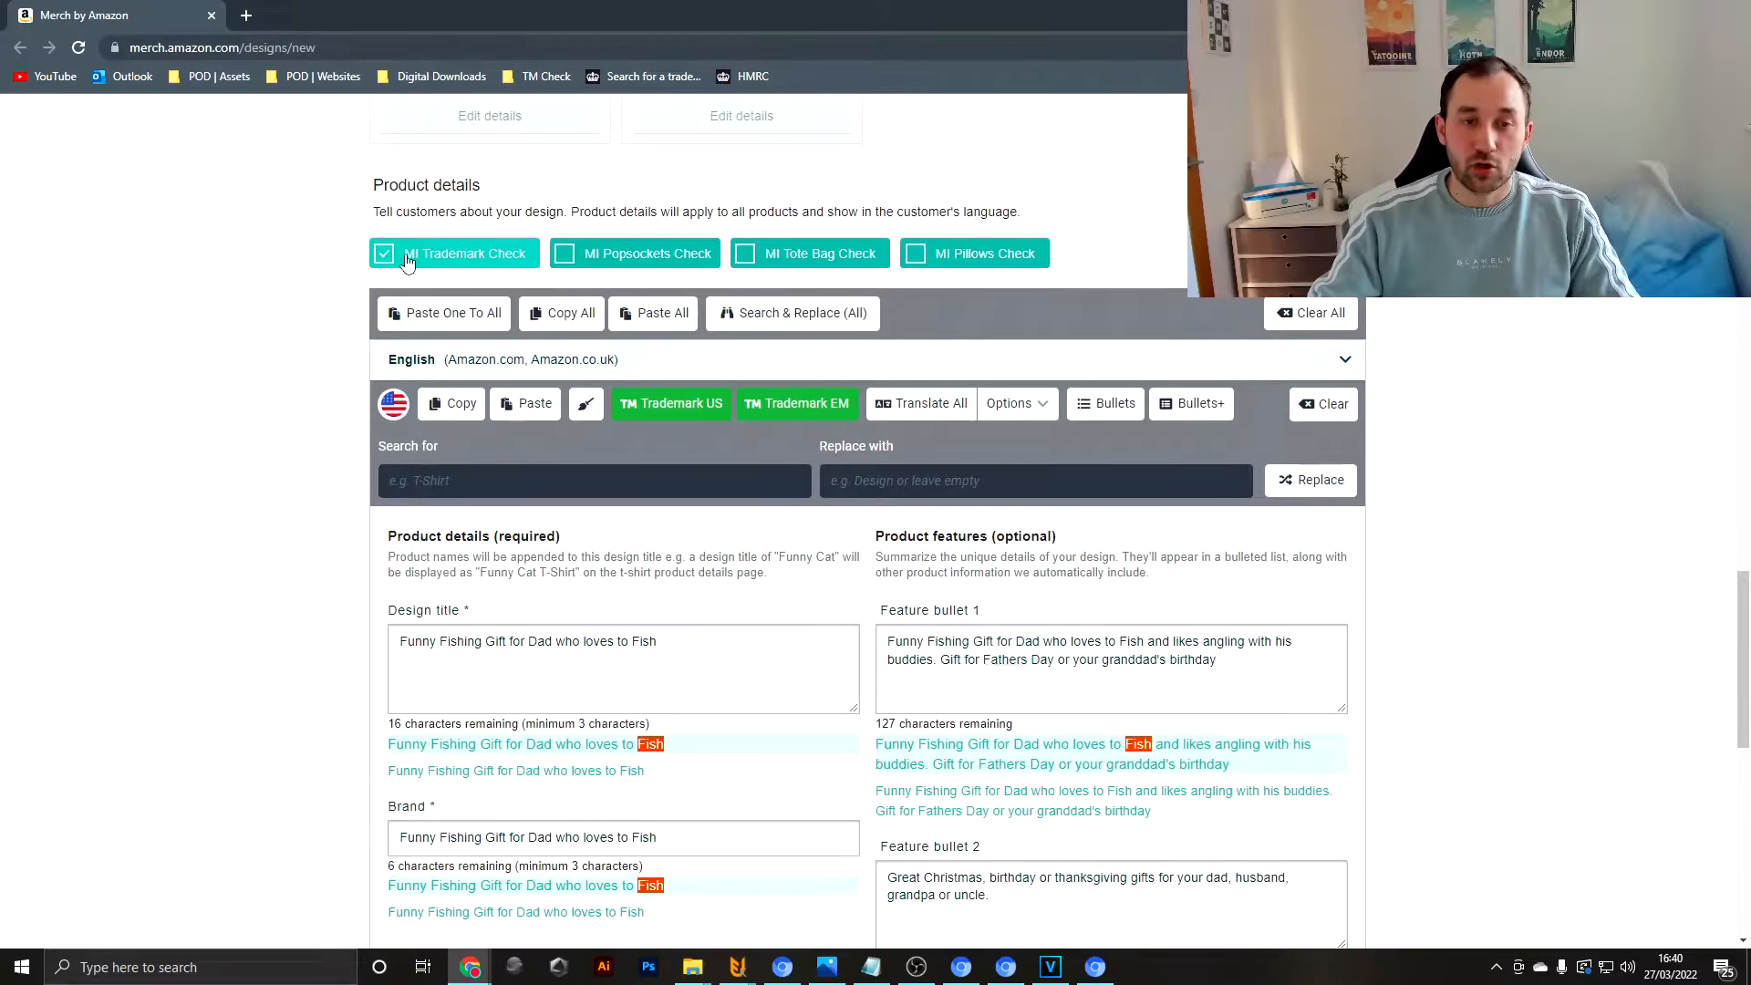
scroll("down", 3)
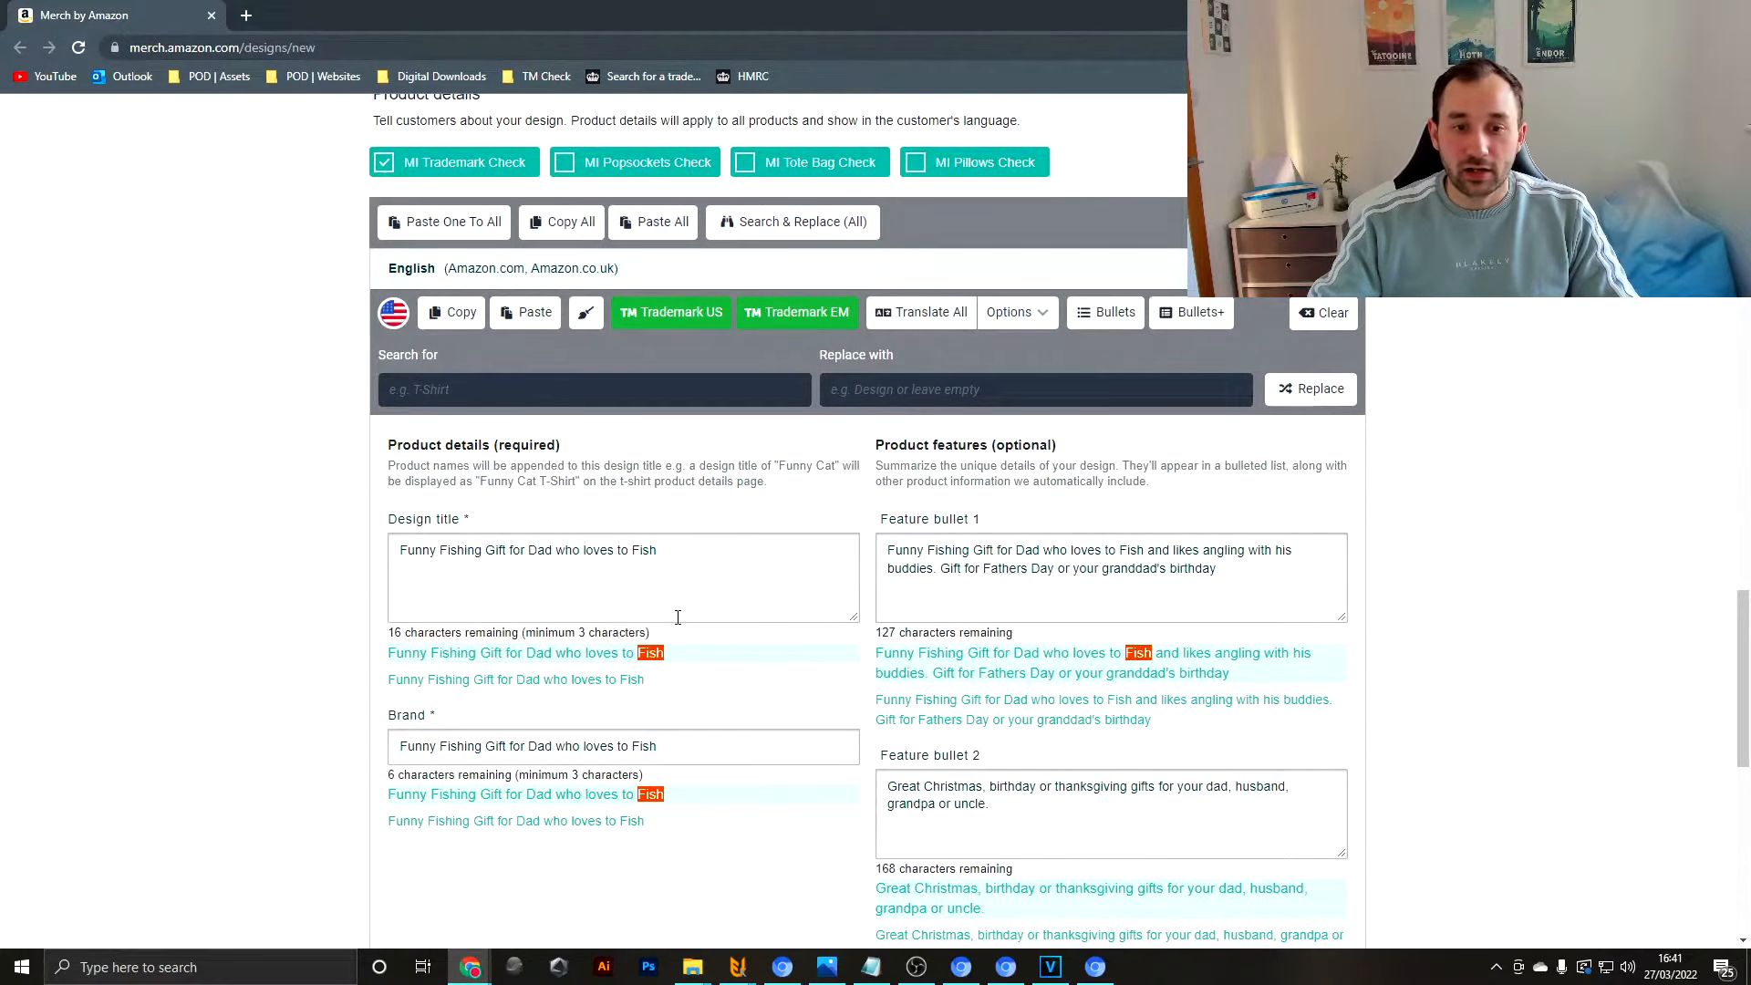
mouse_move(693, 650)
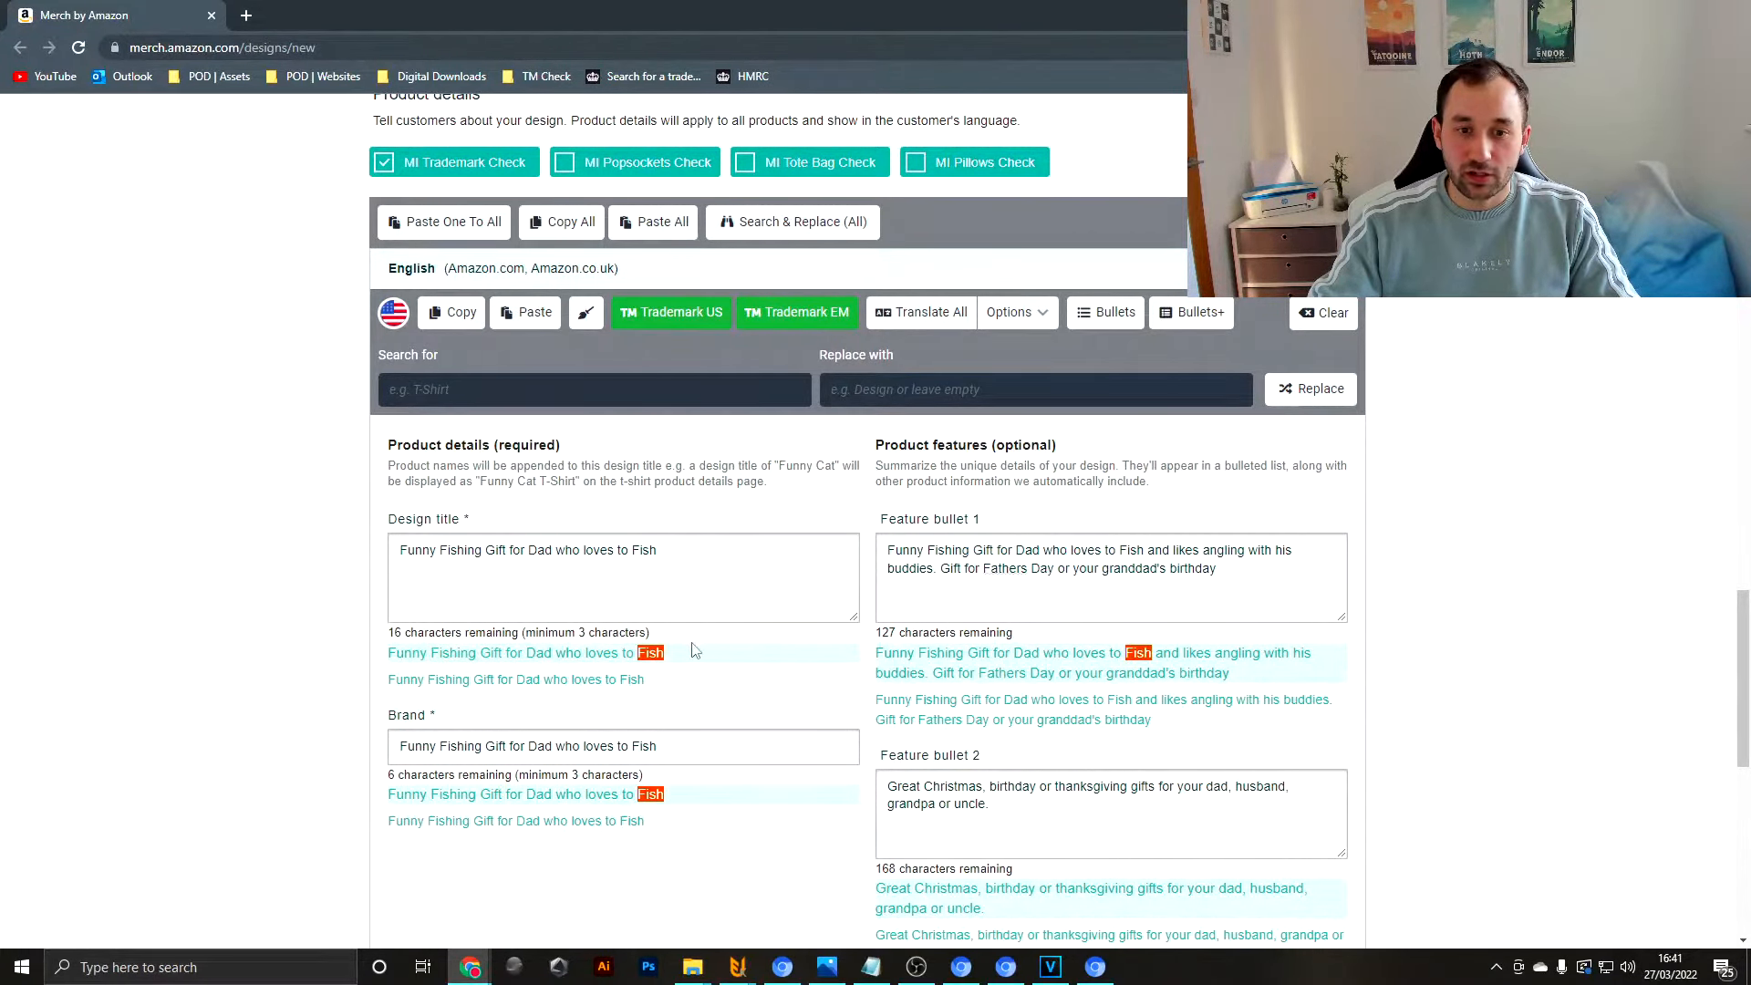
left_click(650, 651)
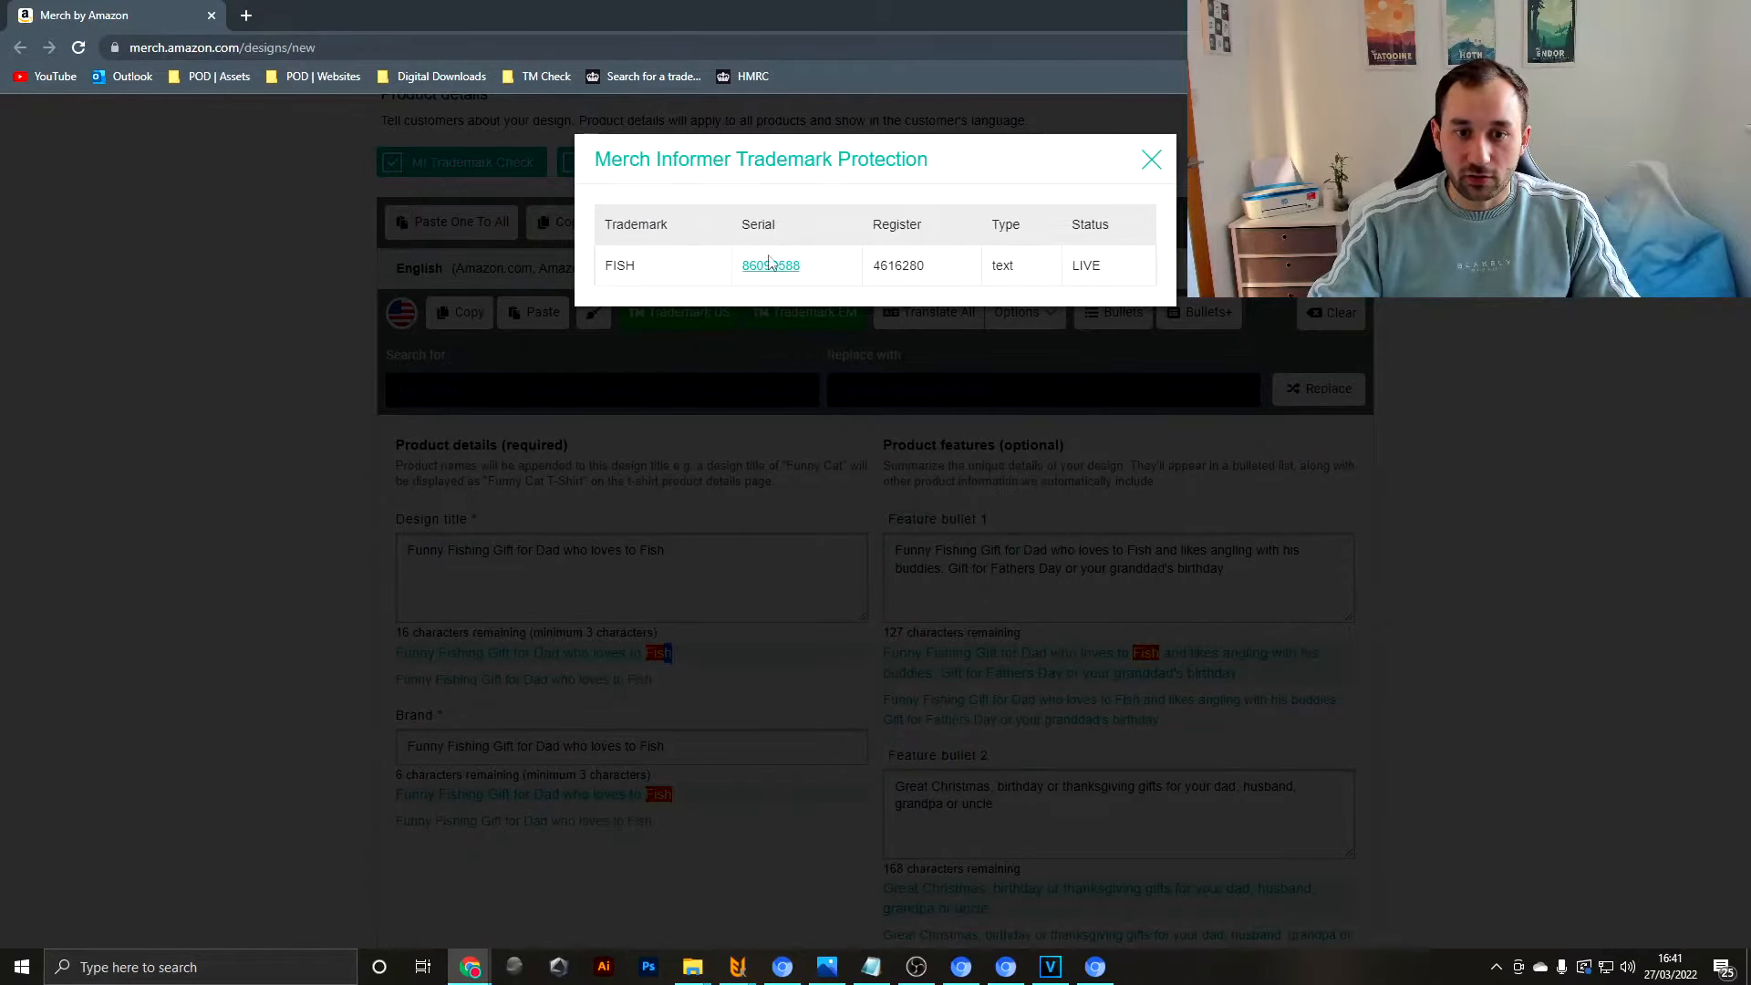
- View the FISH trademark's USPTO TSDR record and its Goods and Services: cancelled, footwear class 025
left_click(770, 266)
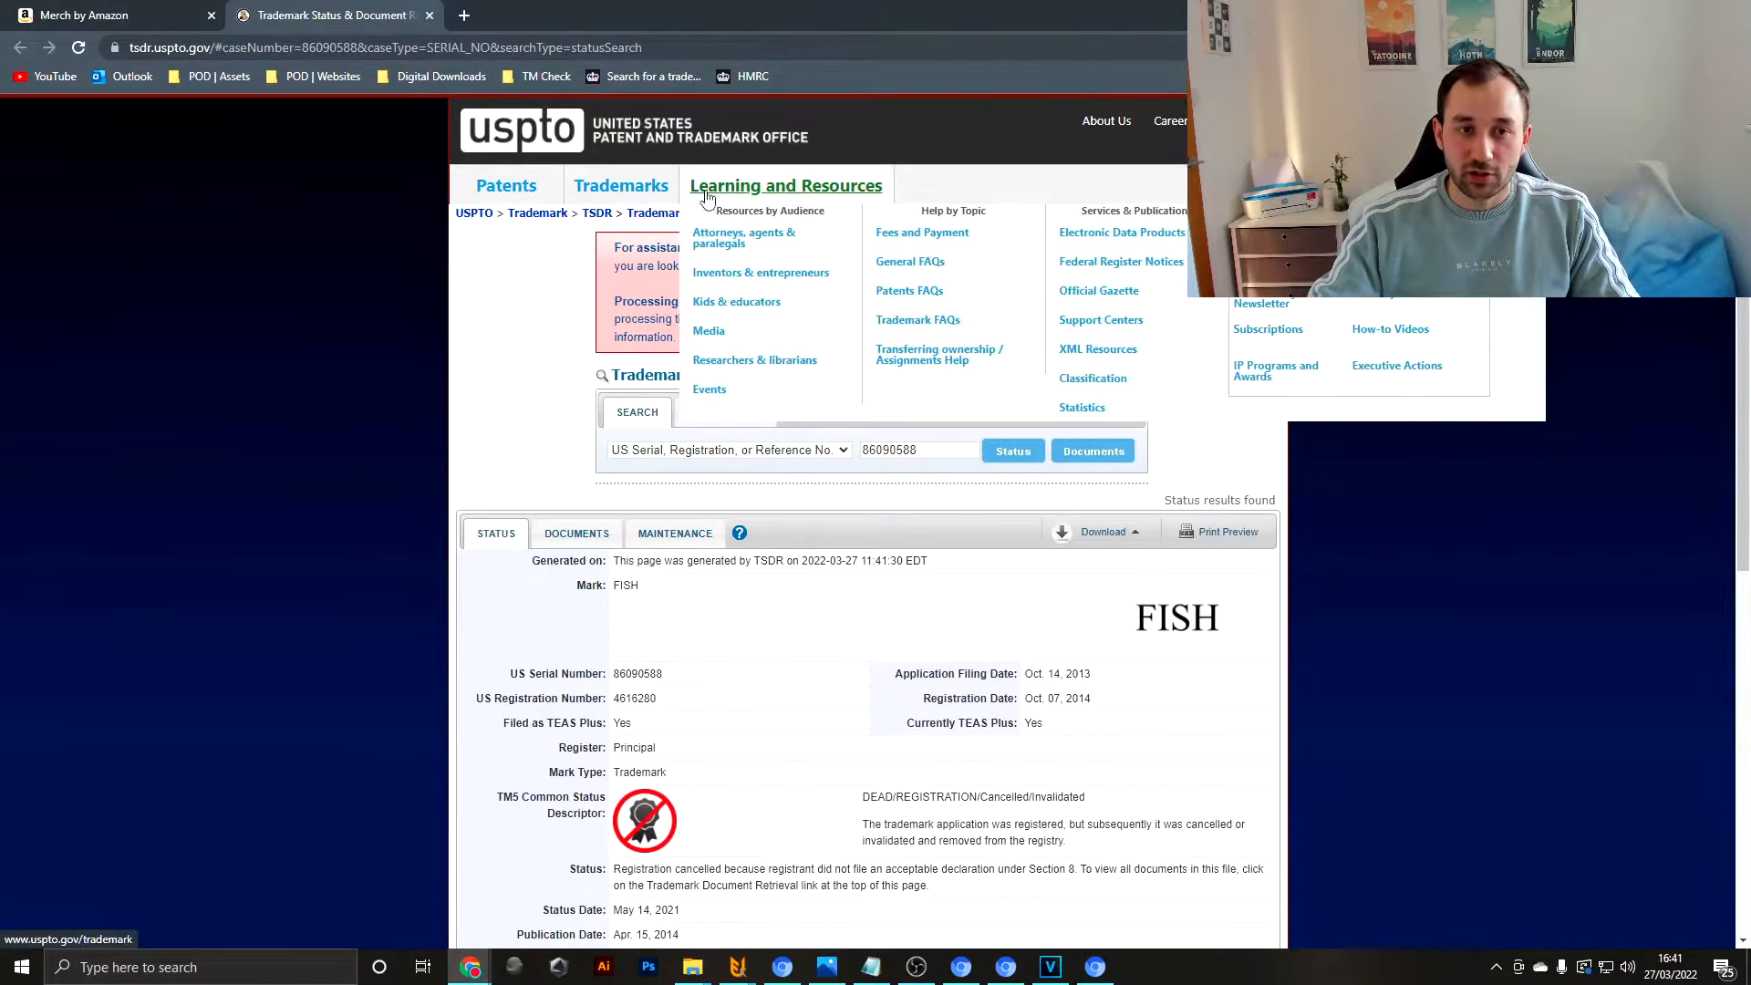
scroll("down", 3)
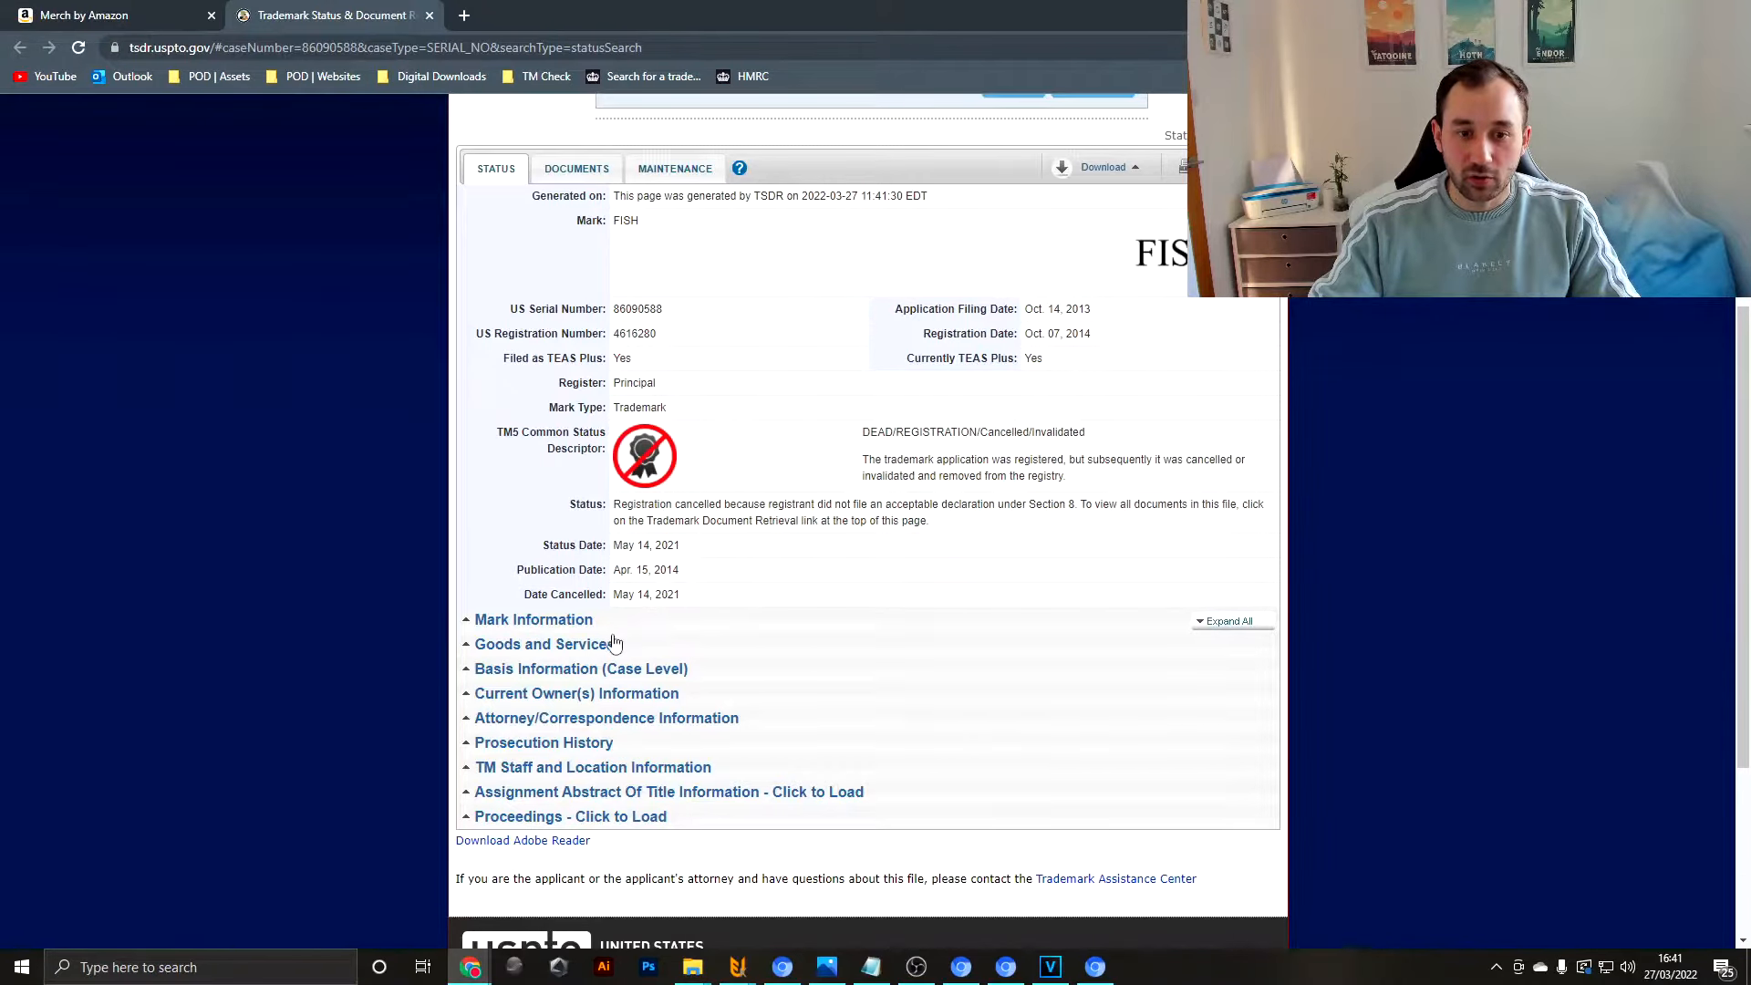
left_click(540, 644)
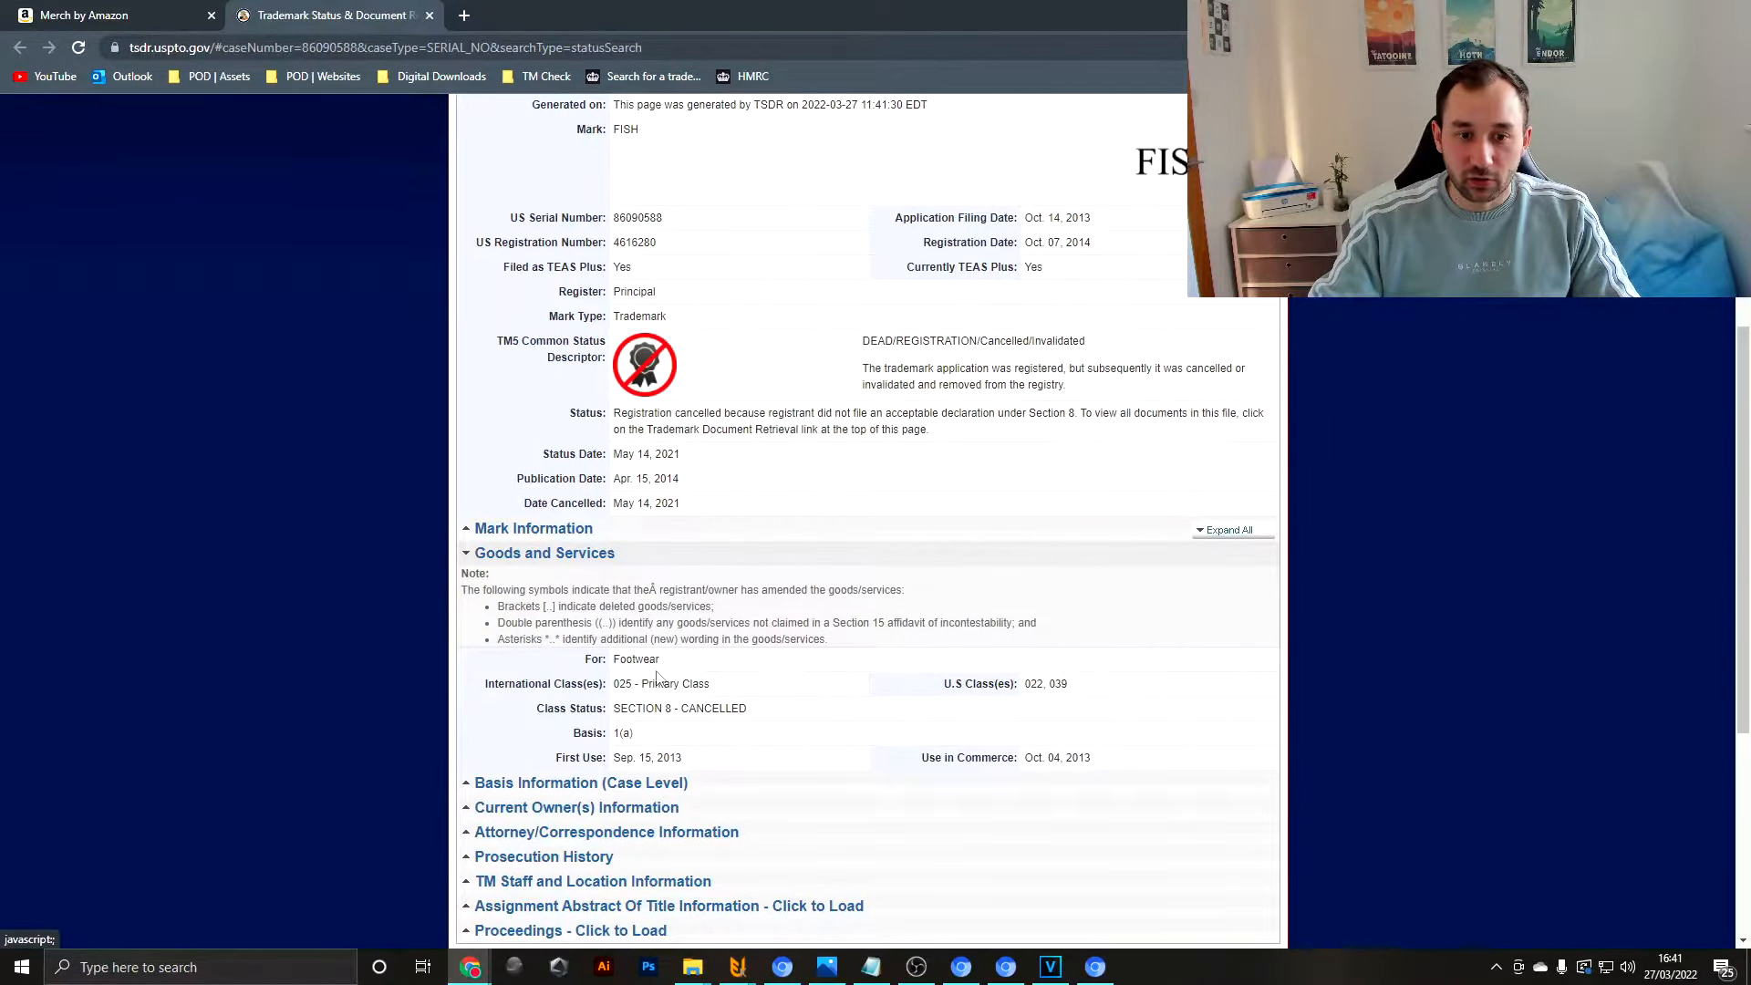
mouse_move(672, 671)
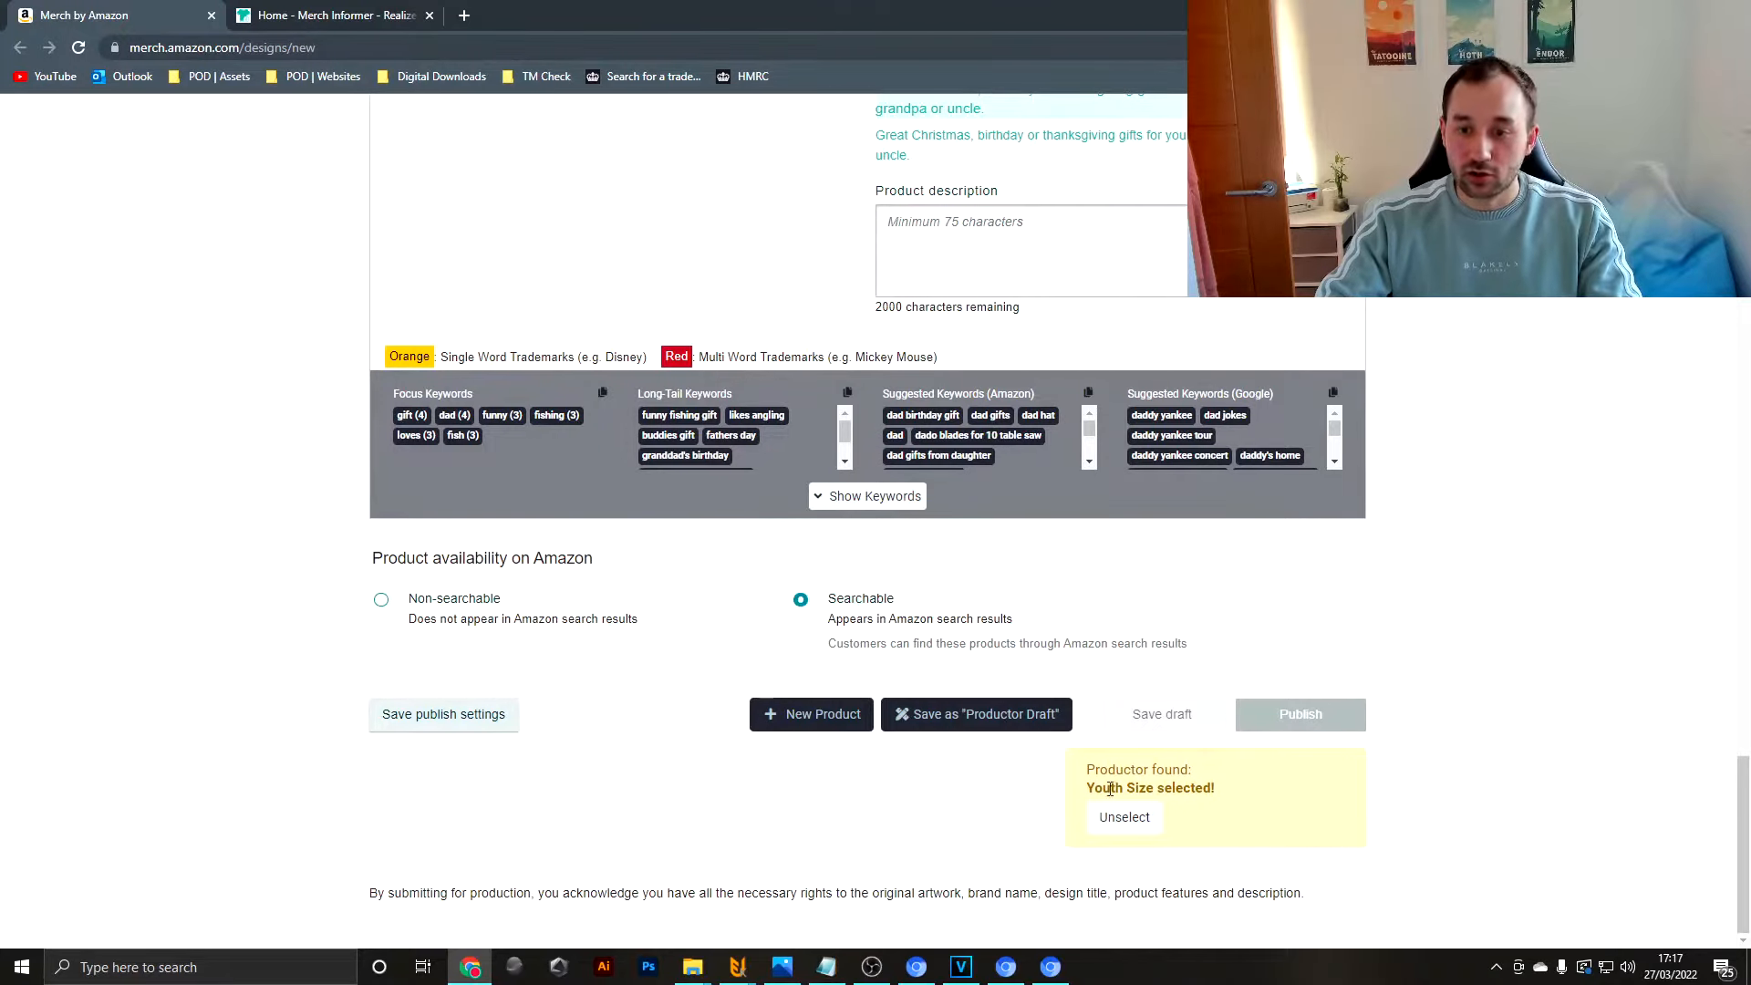
mouse_move(1244, 803)
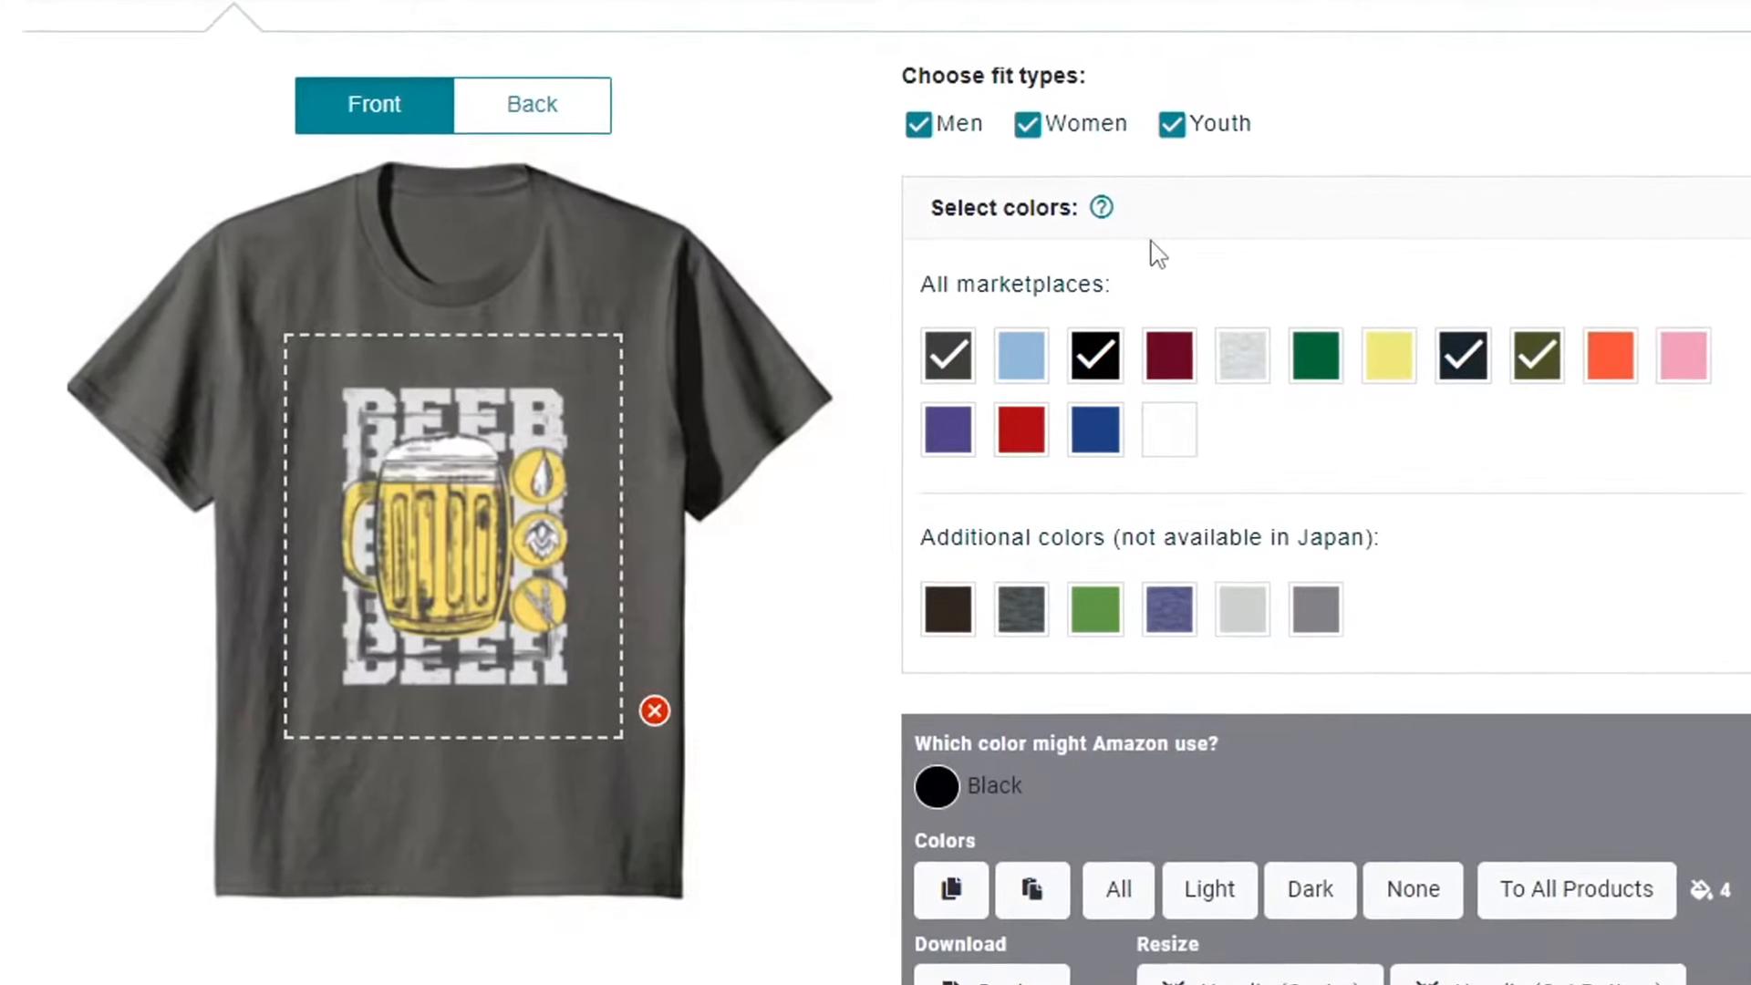
left_click(1173, 119)
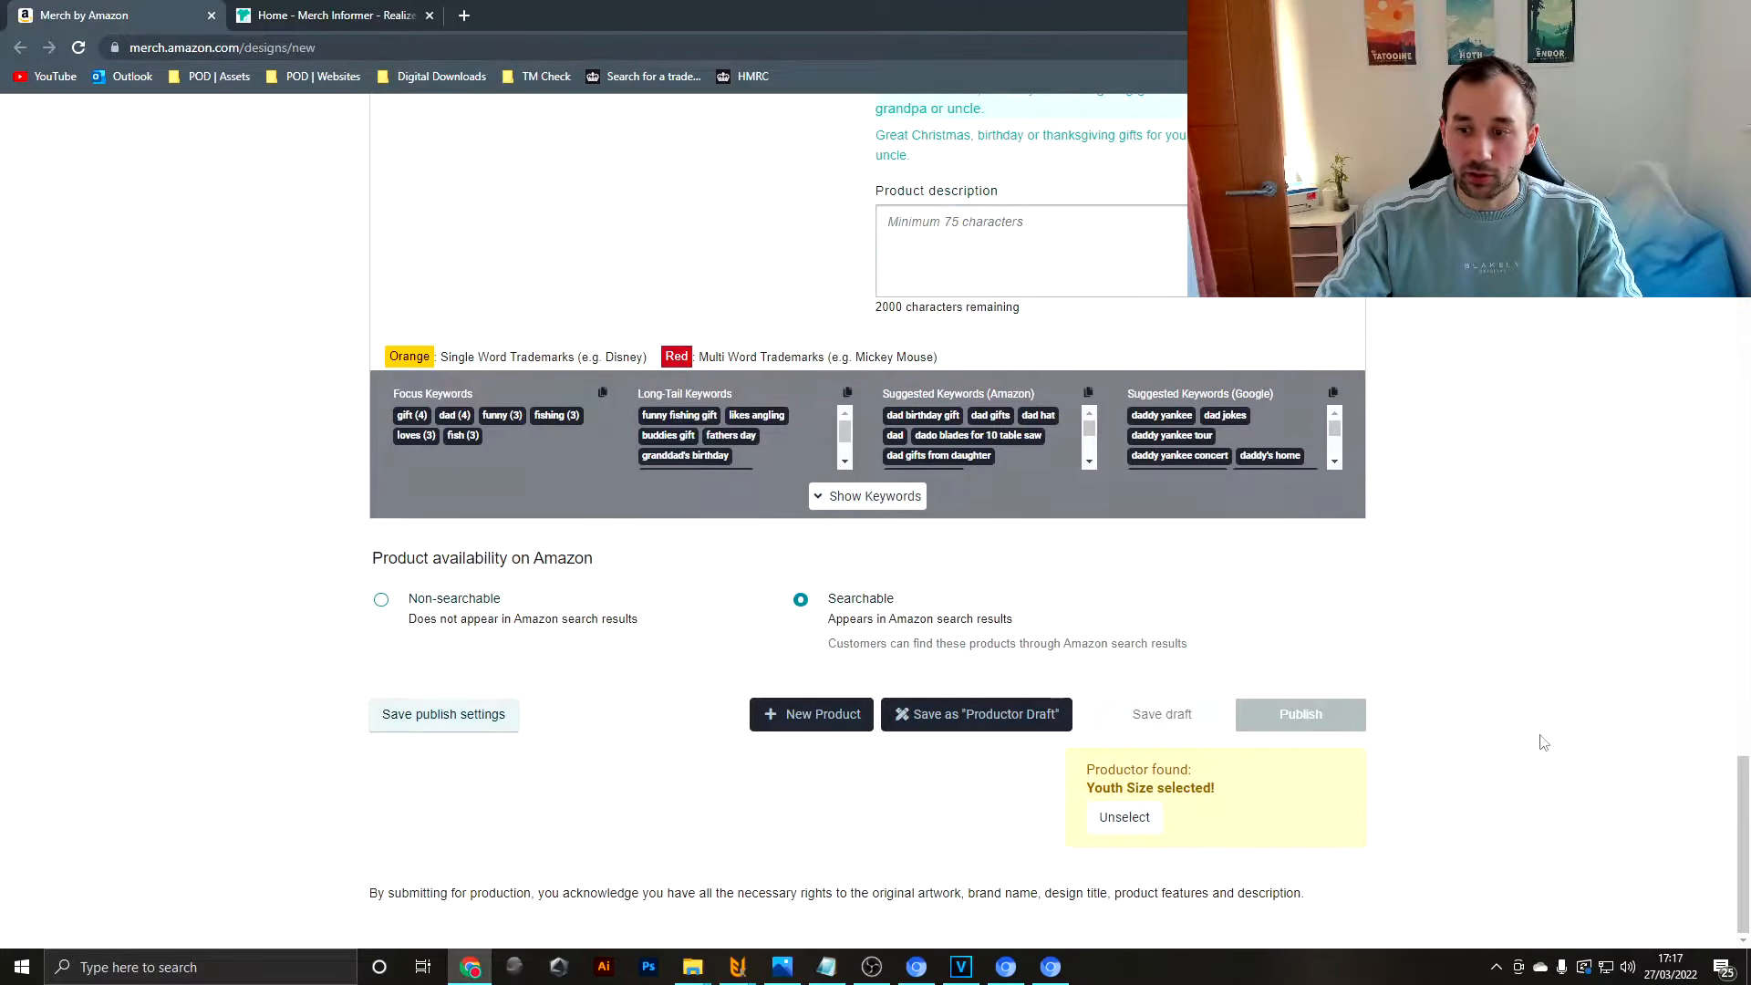
- Save the phrase 'dad mom' to the Merch Informer trademark alerts watch list
left_click(329, 15)
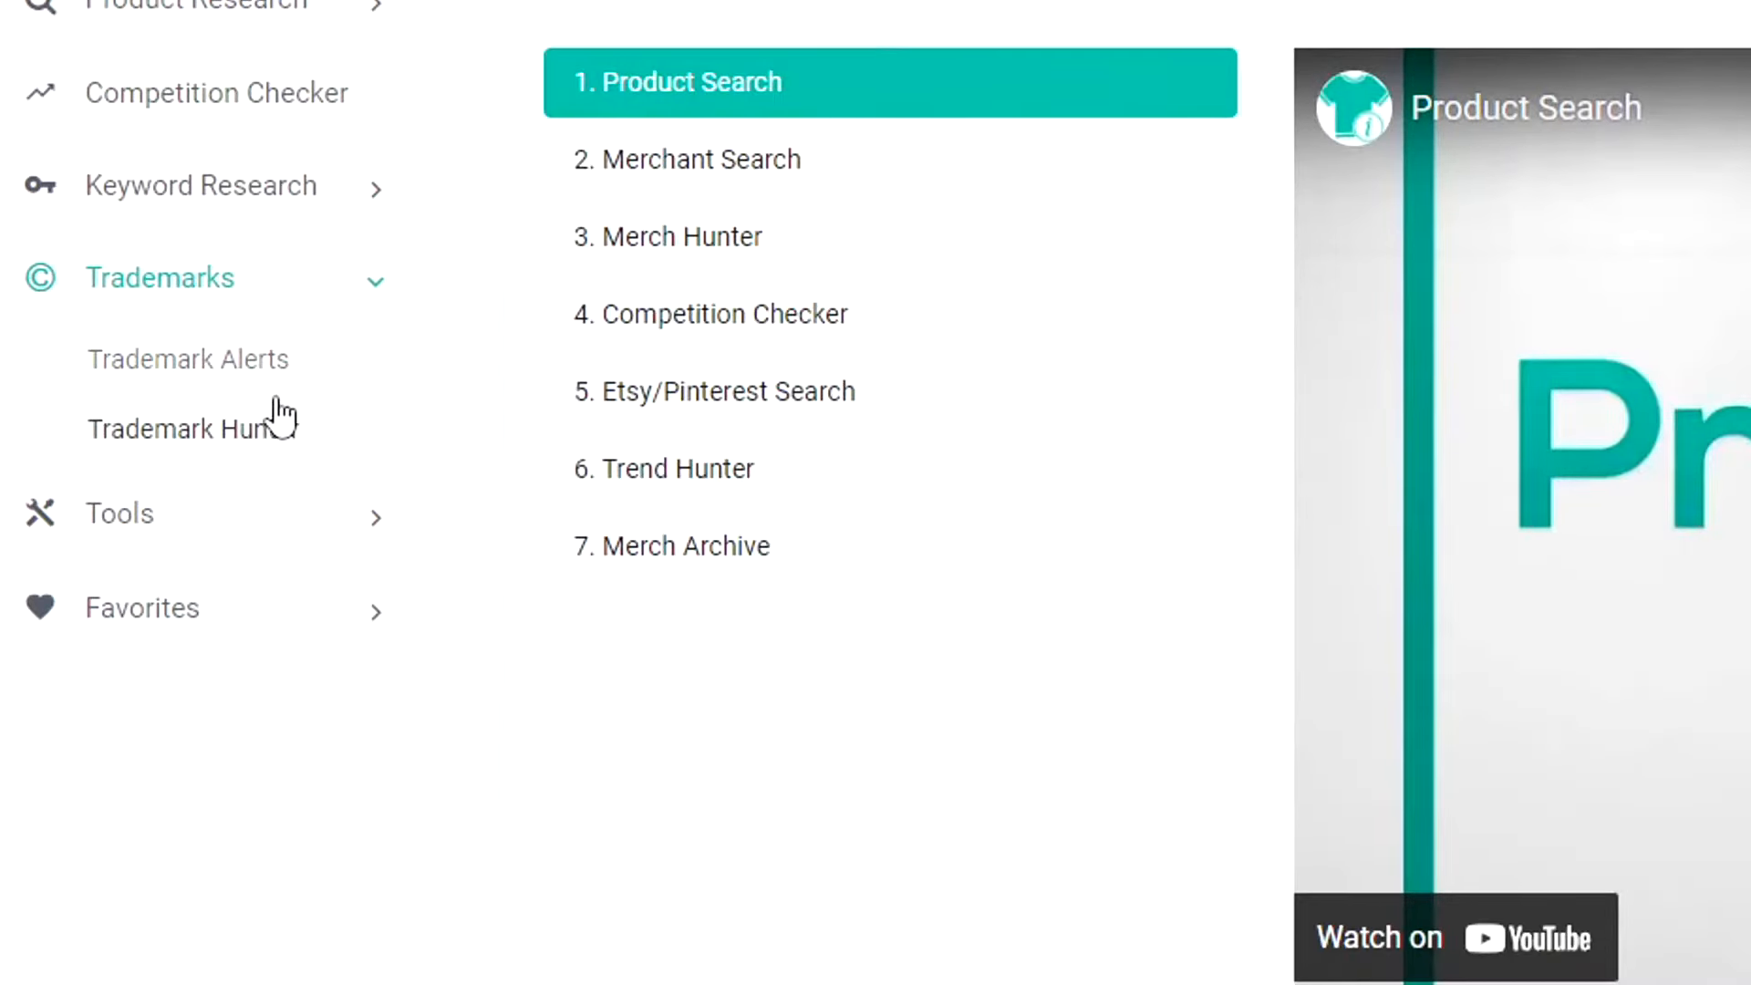
left_click(186, 360)
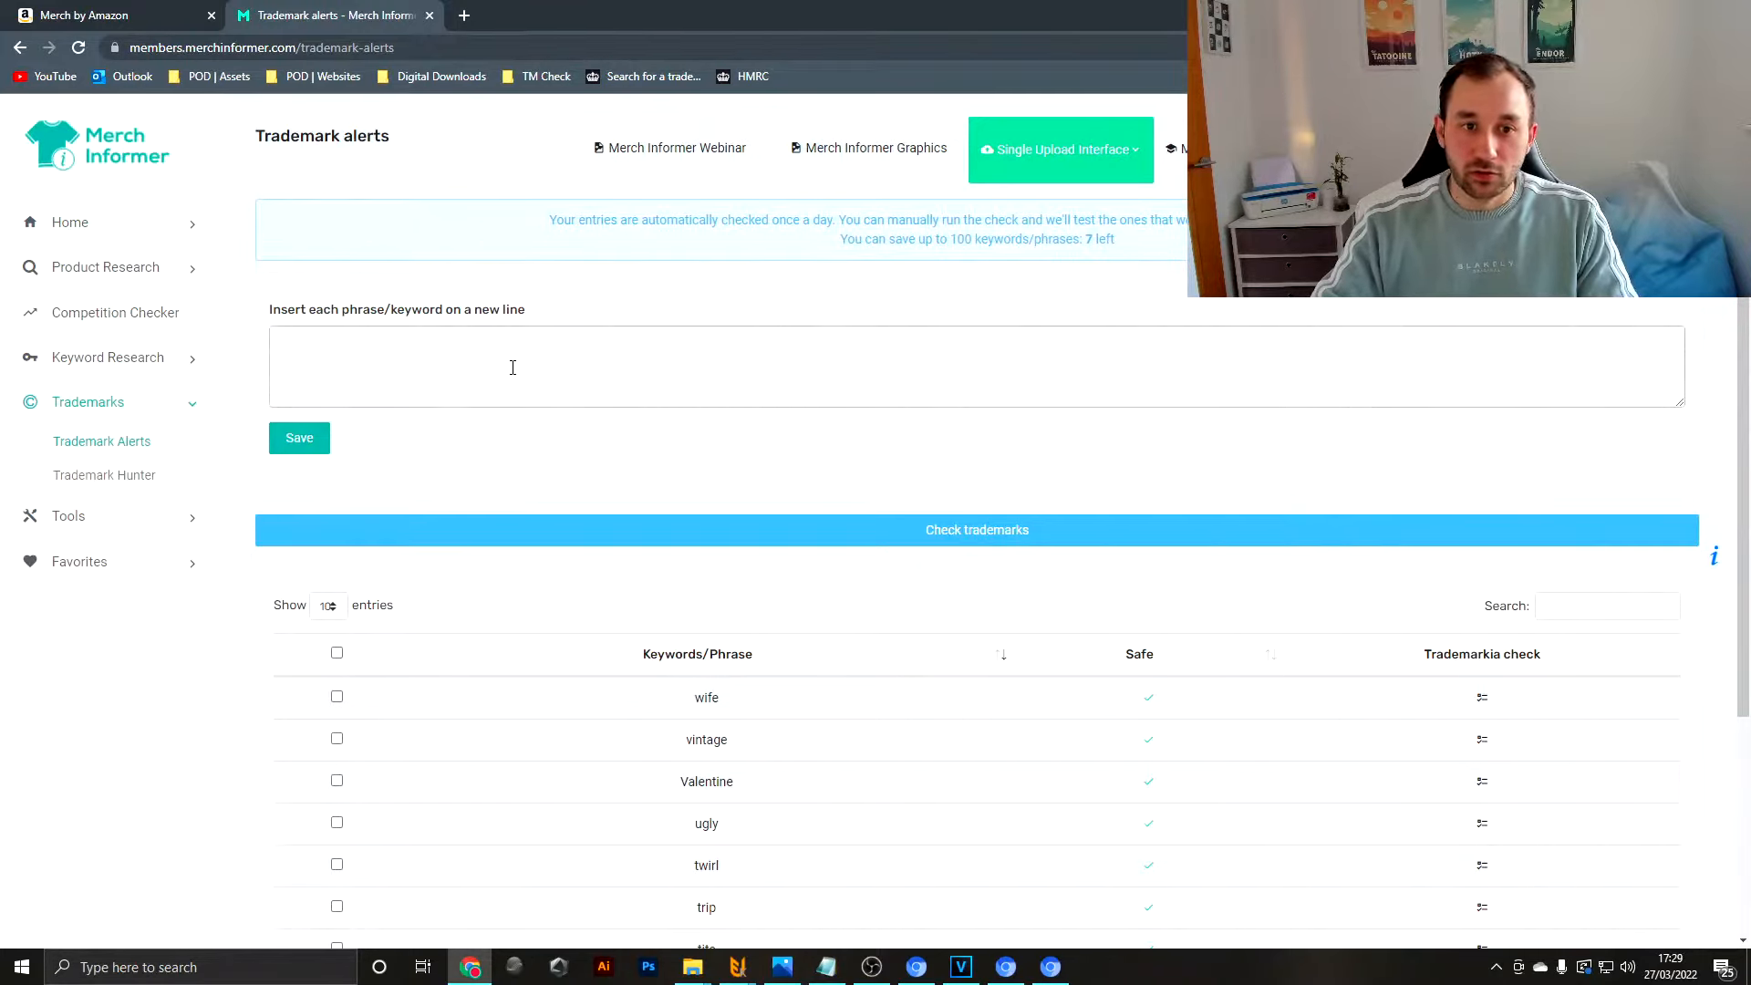
type("dad mom")
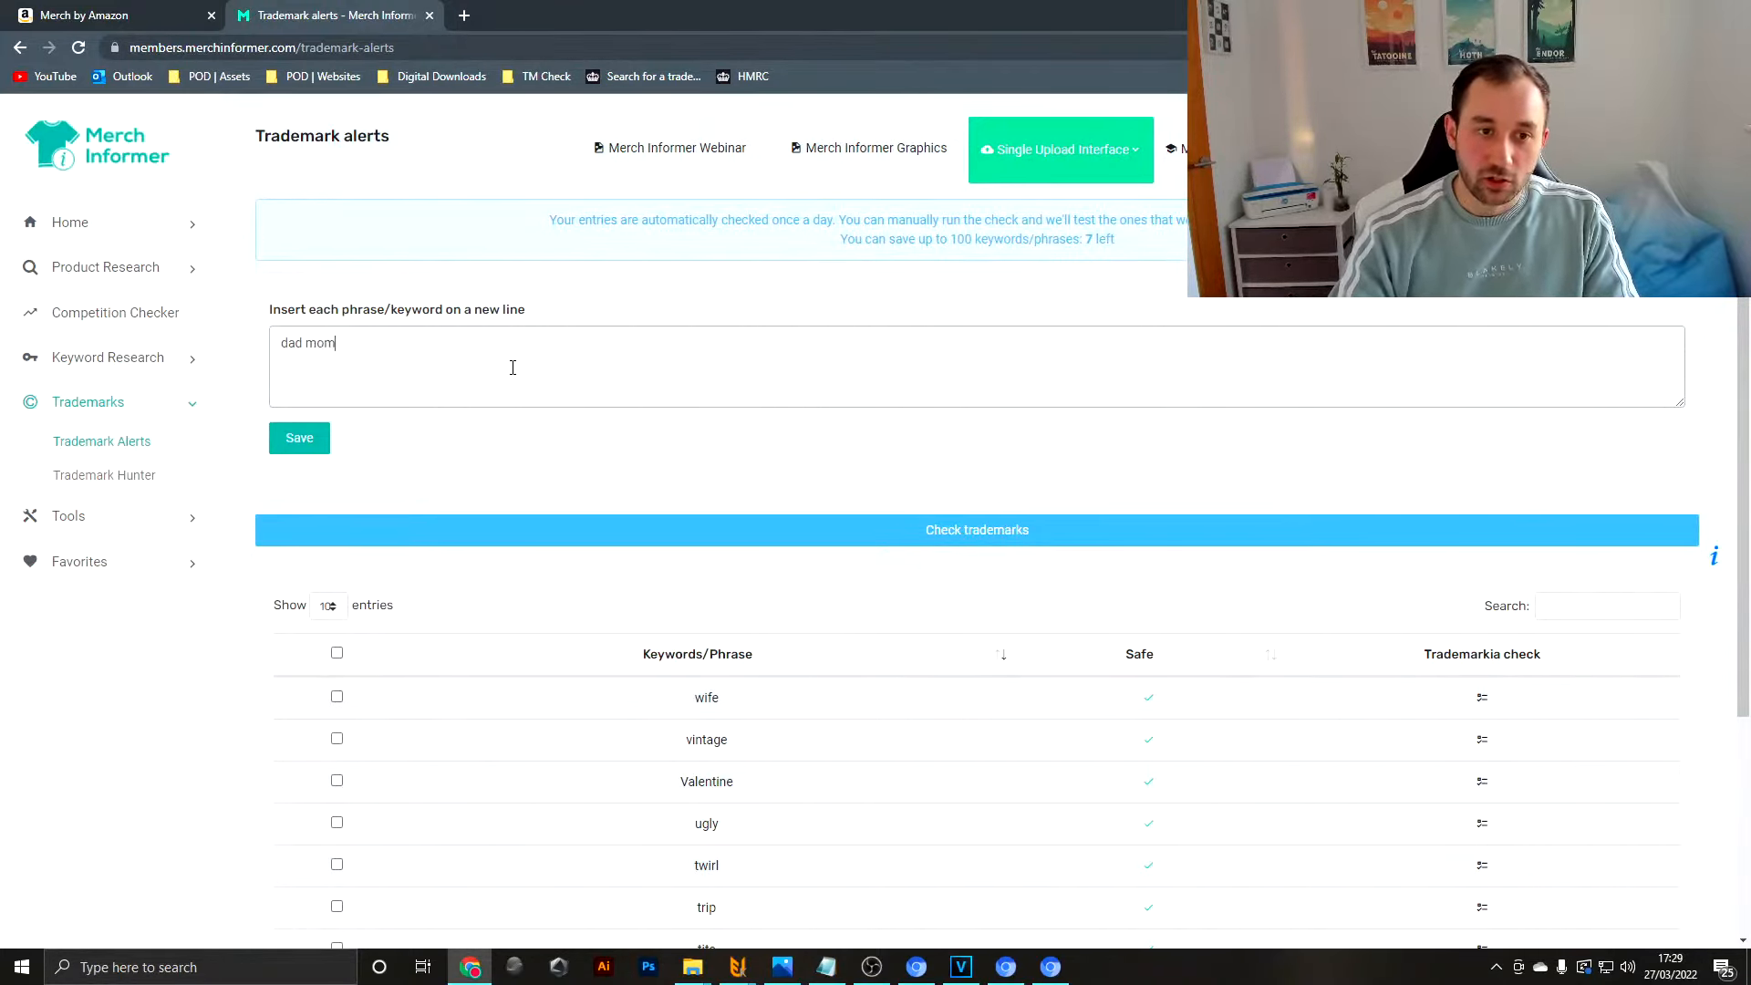
left_click(299, 438)
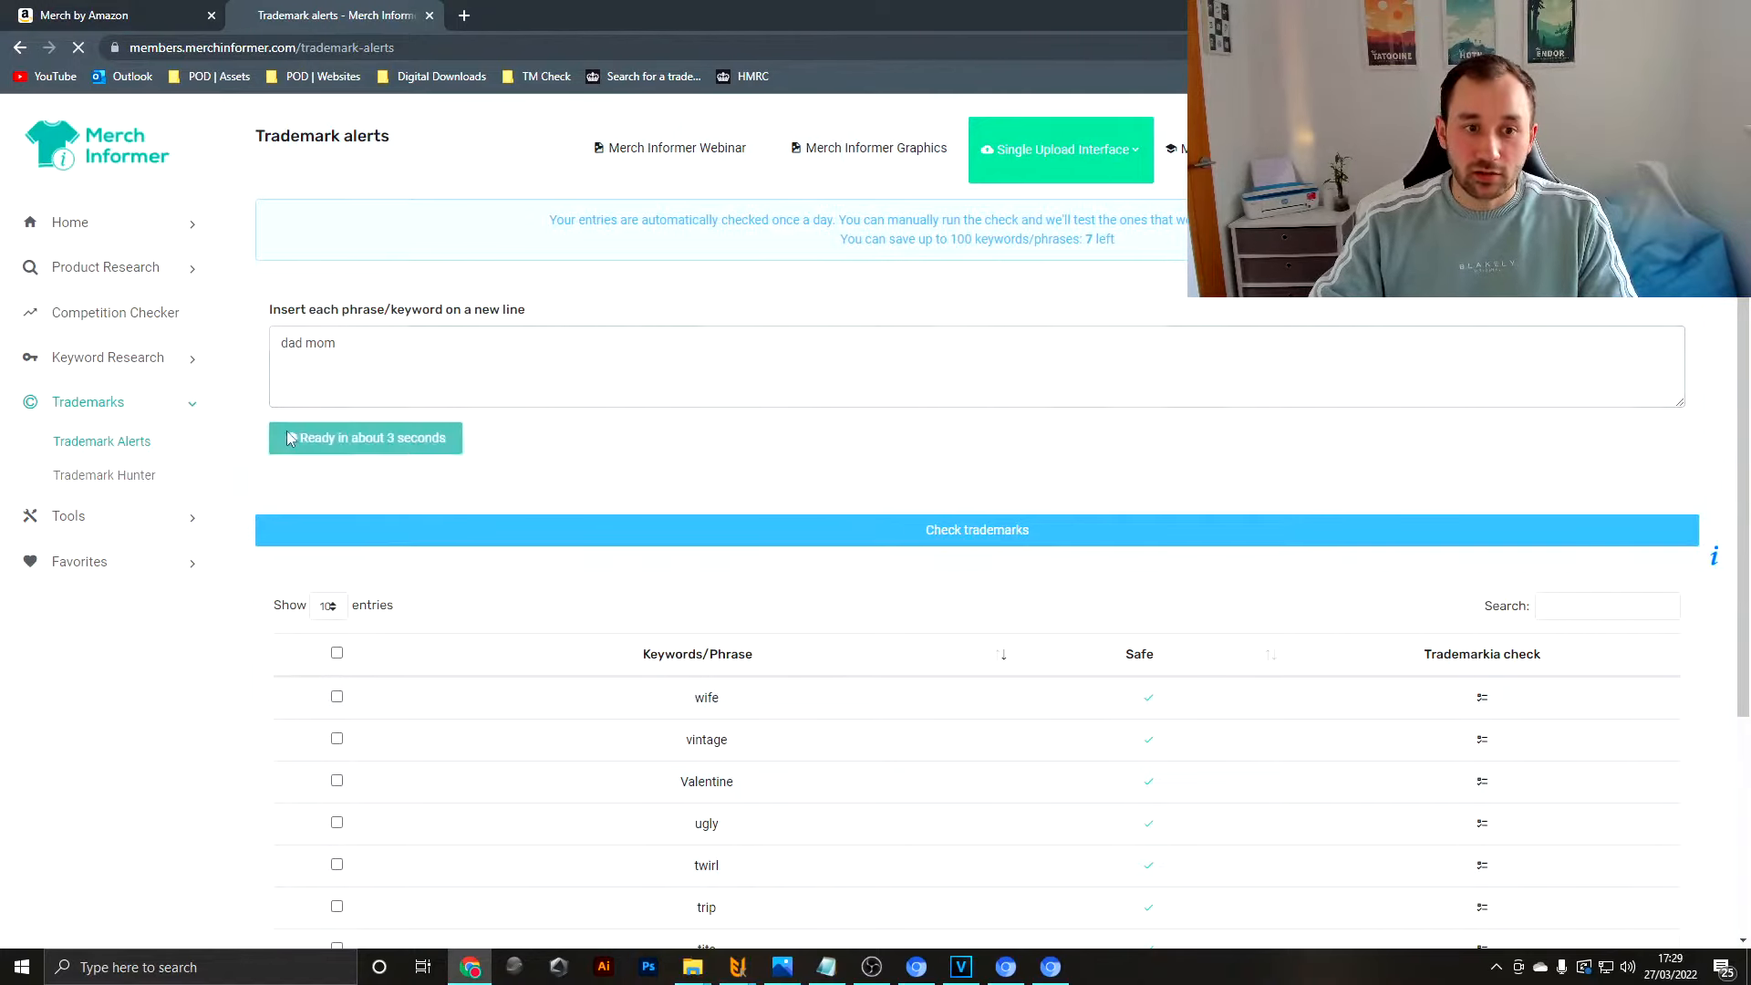
left_click(365, 438)
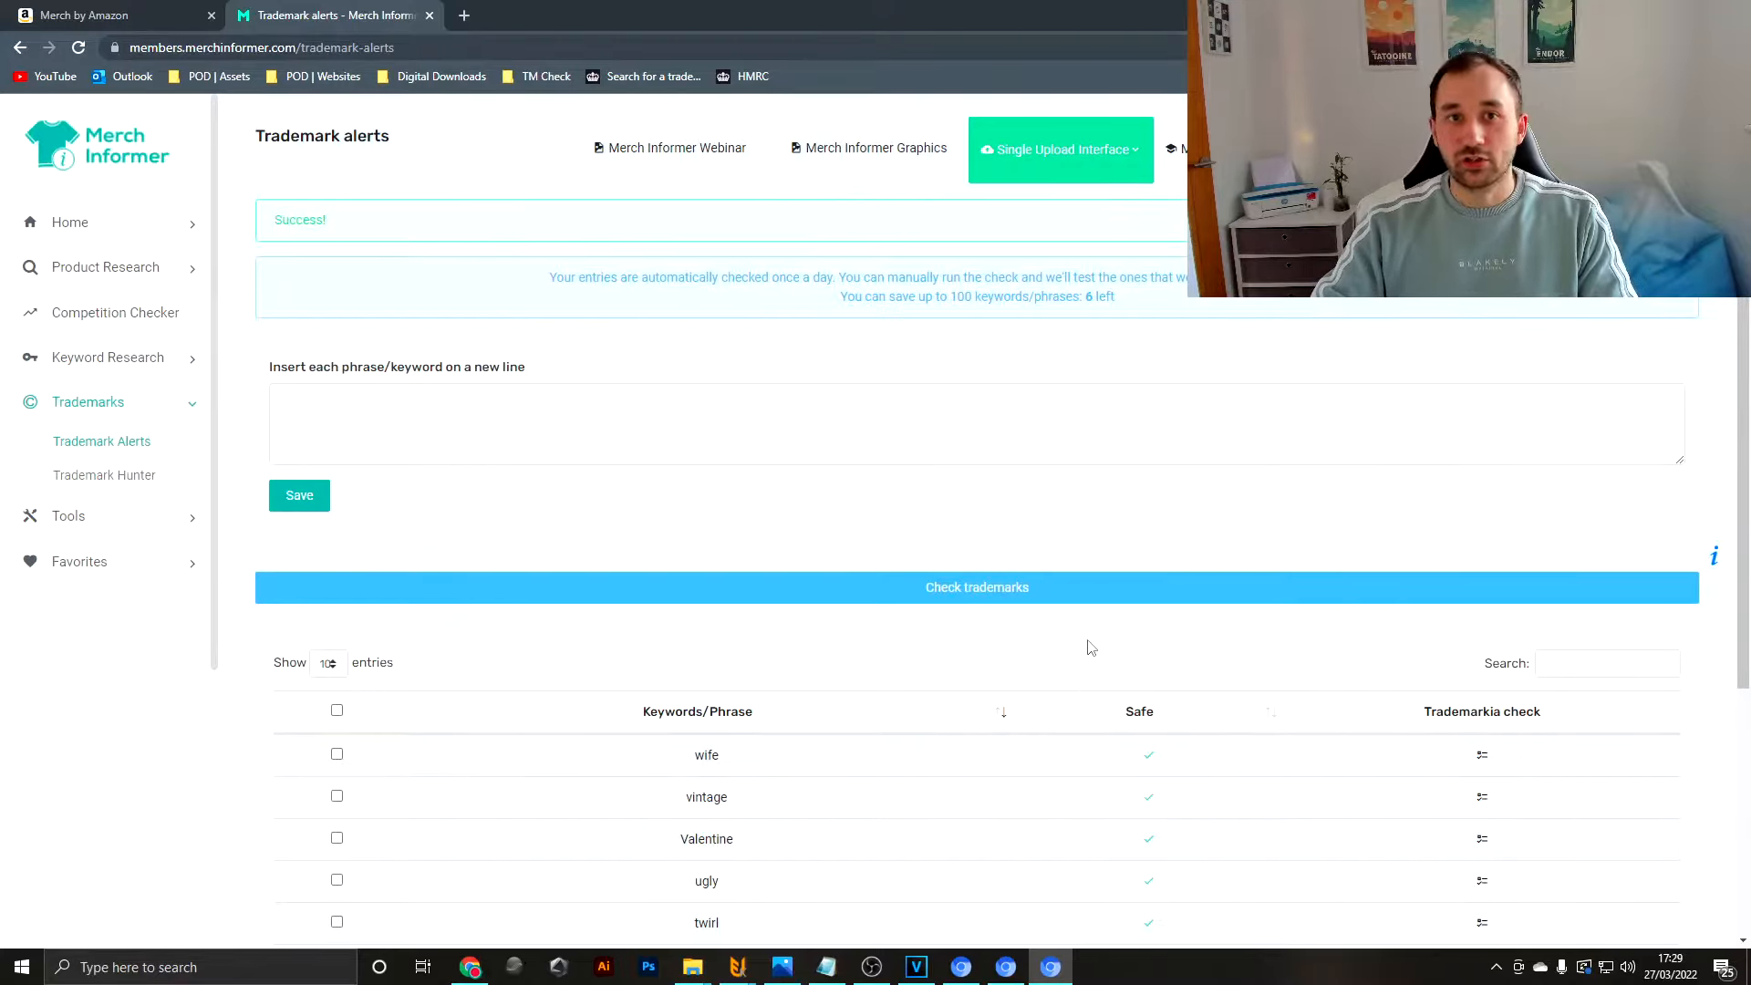
mouse_move(1025, 587)
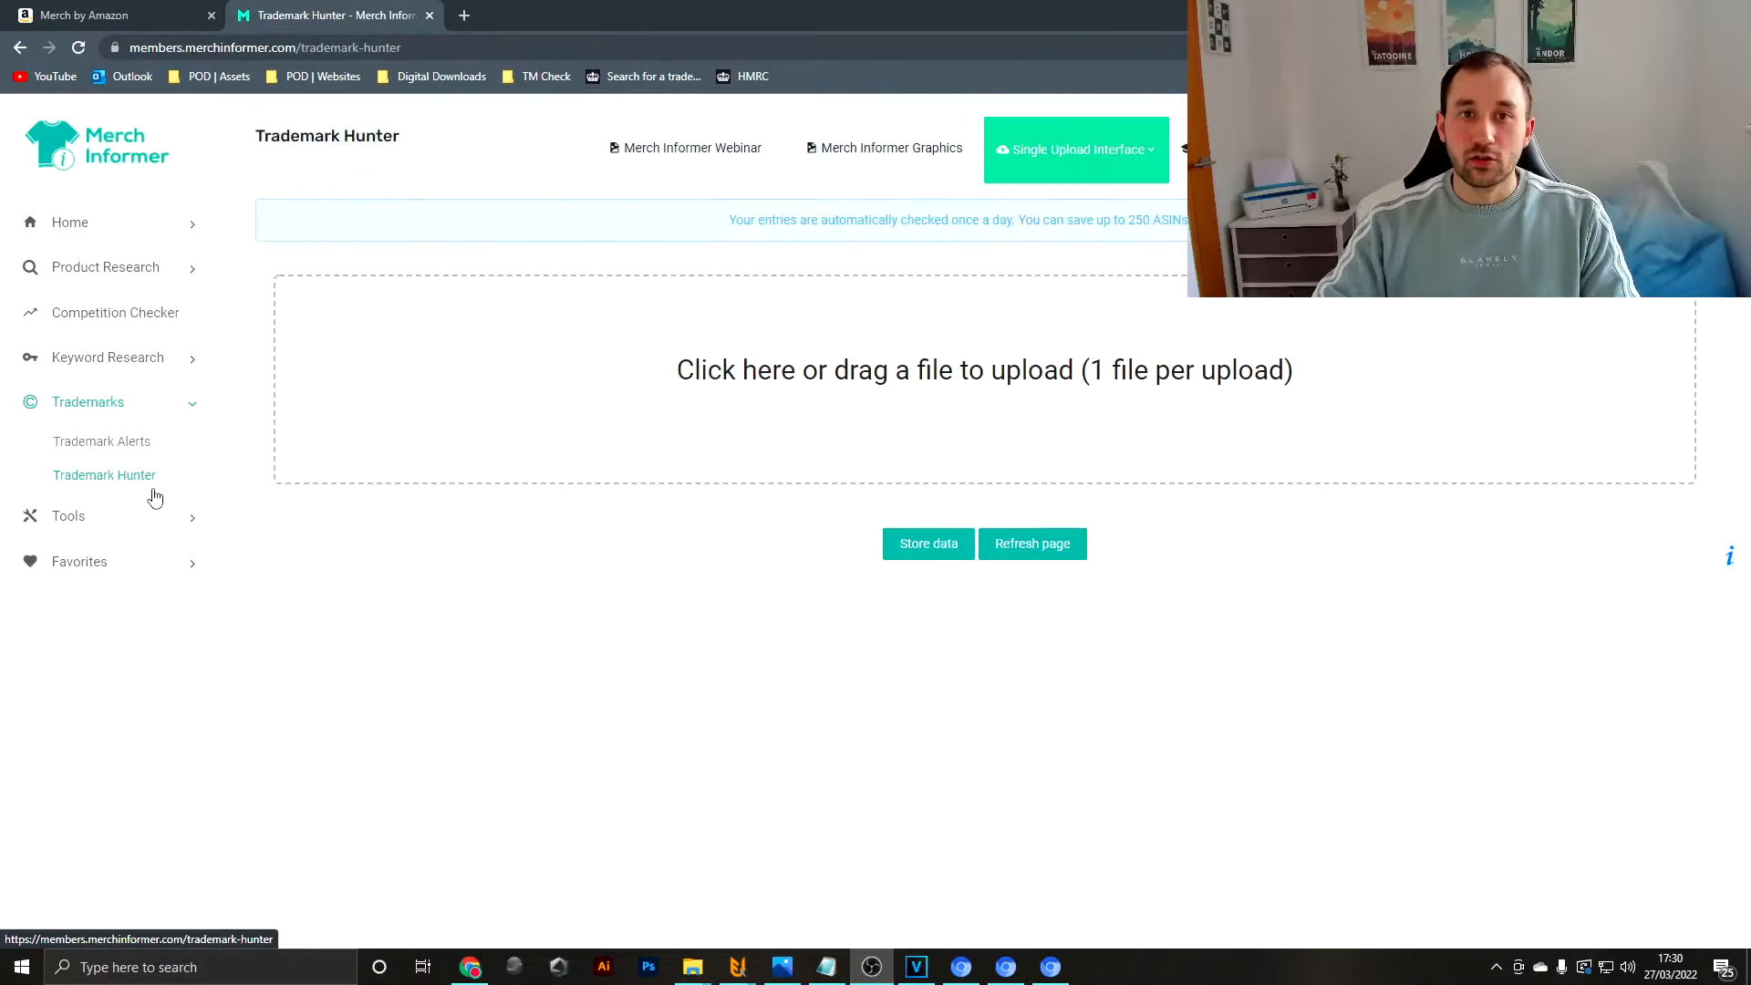
mouse_move(111, 493)
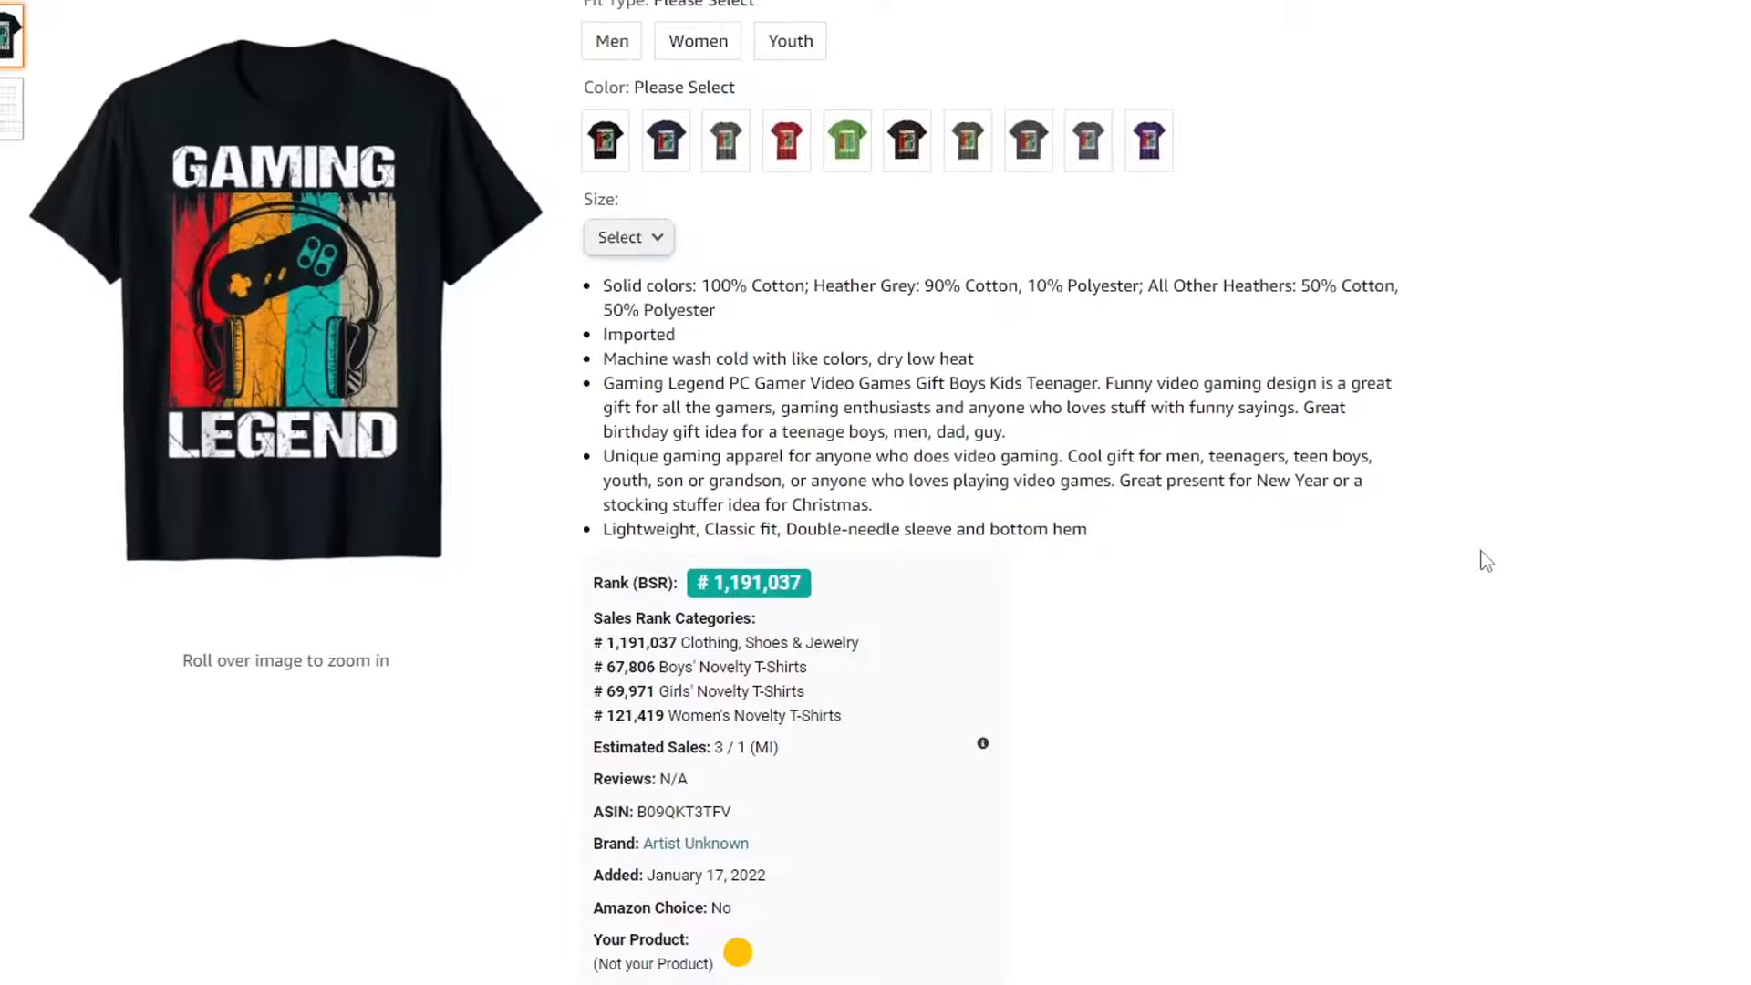
scroll("down", 3)
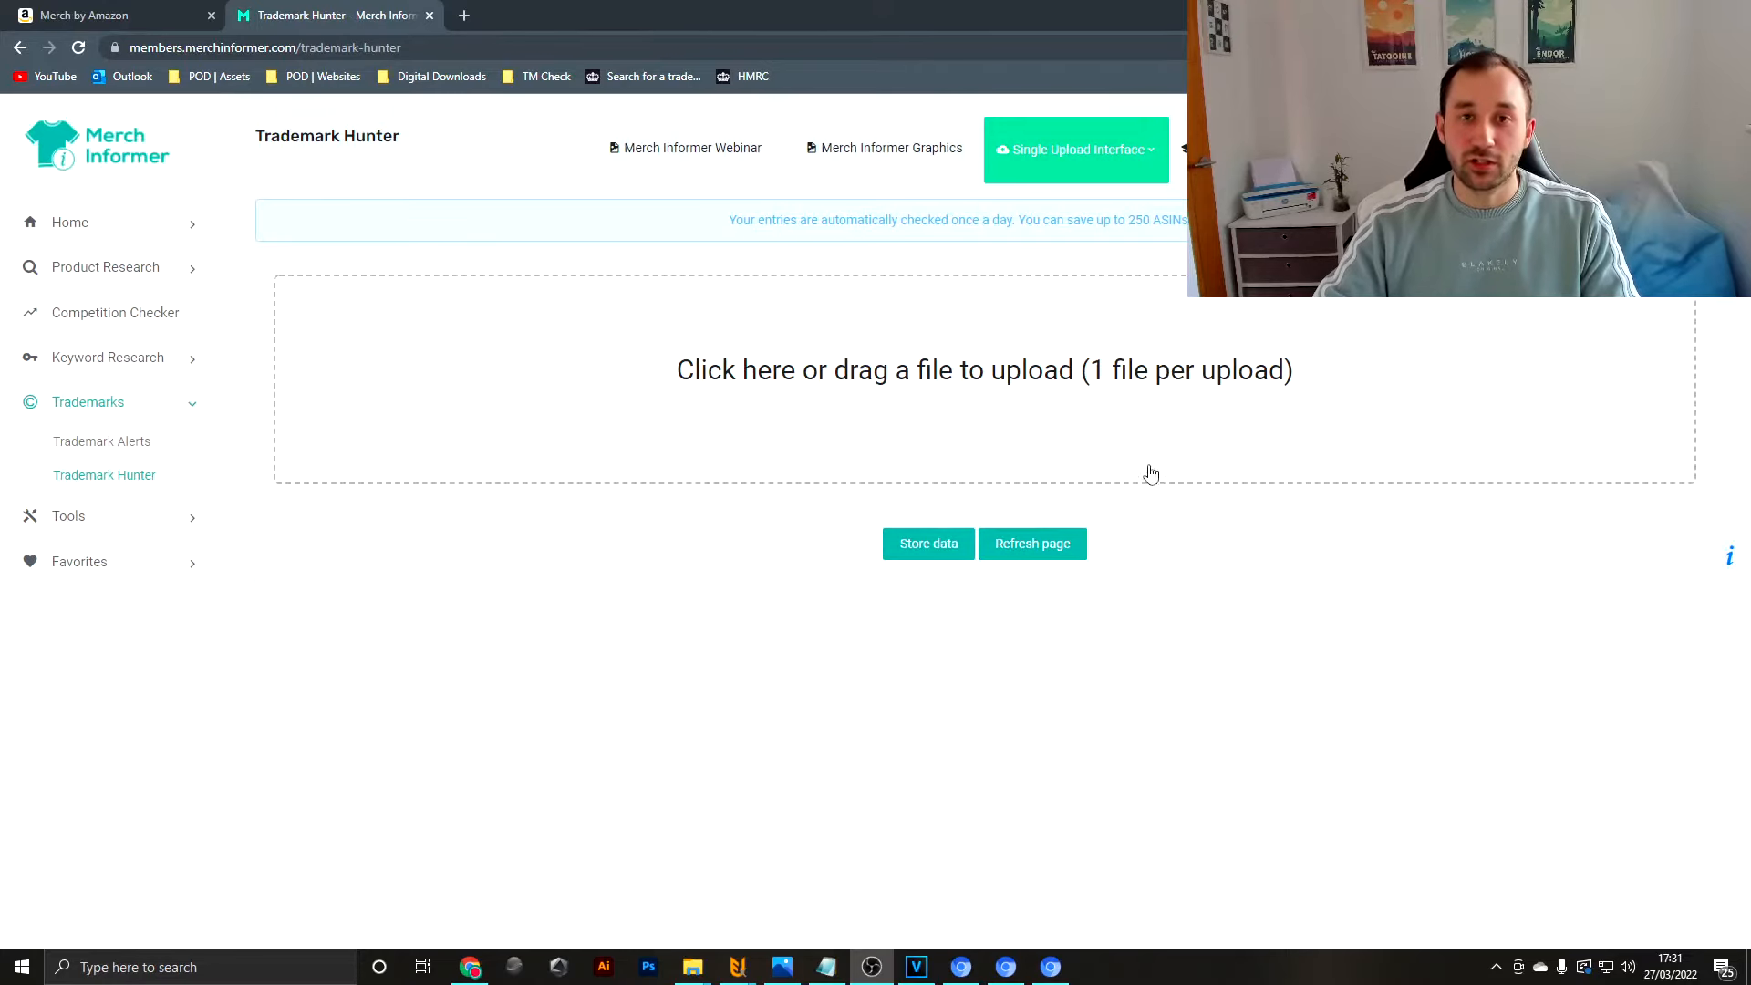
mouse_move(1123, 471)
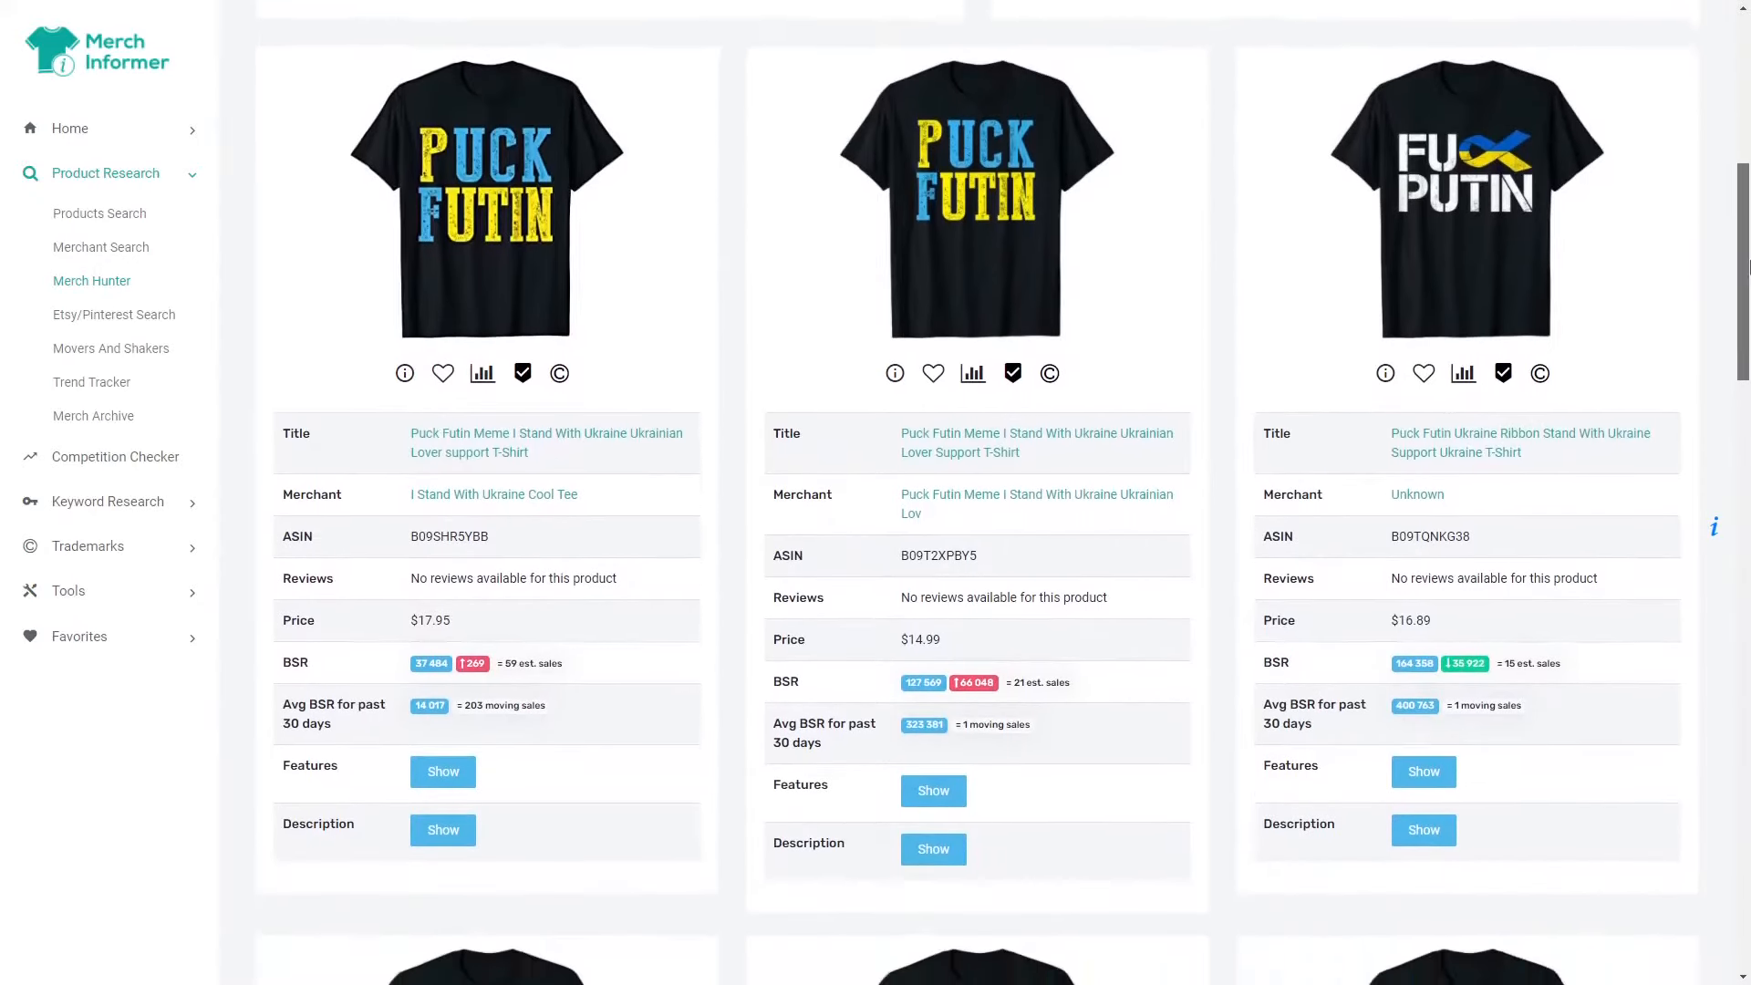
- Browse Merch Hunter results of Ukraine-themed shirts with titles, prices, BSR and estimated sales
scroll("down", 3)
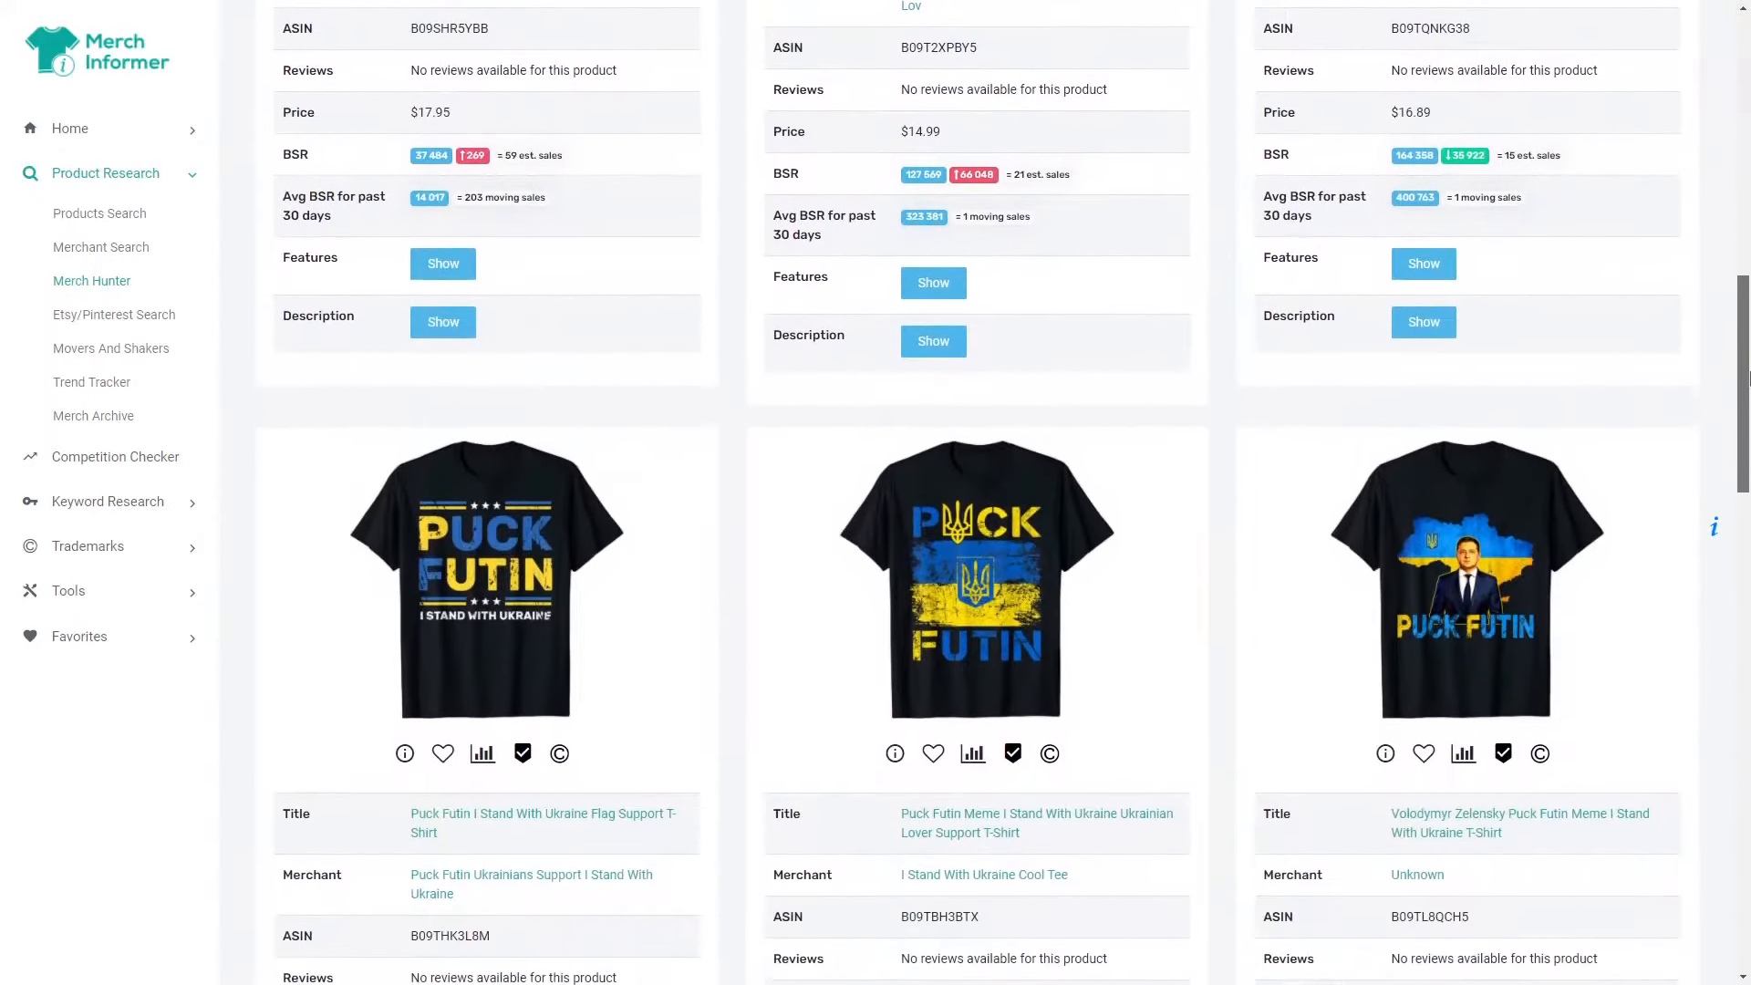